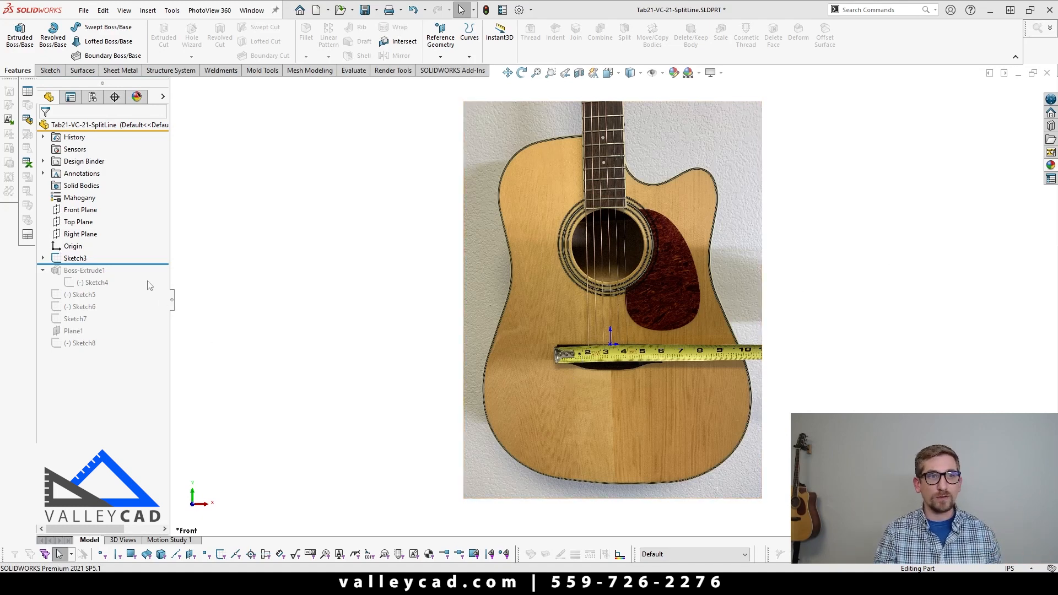
Step: Roll forward past Boss-Extrude1, view the guitar body from Front, and show the Curves menu
left_click(96, 282)
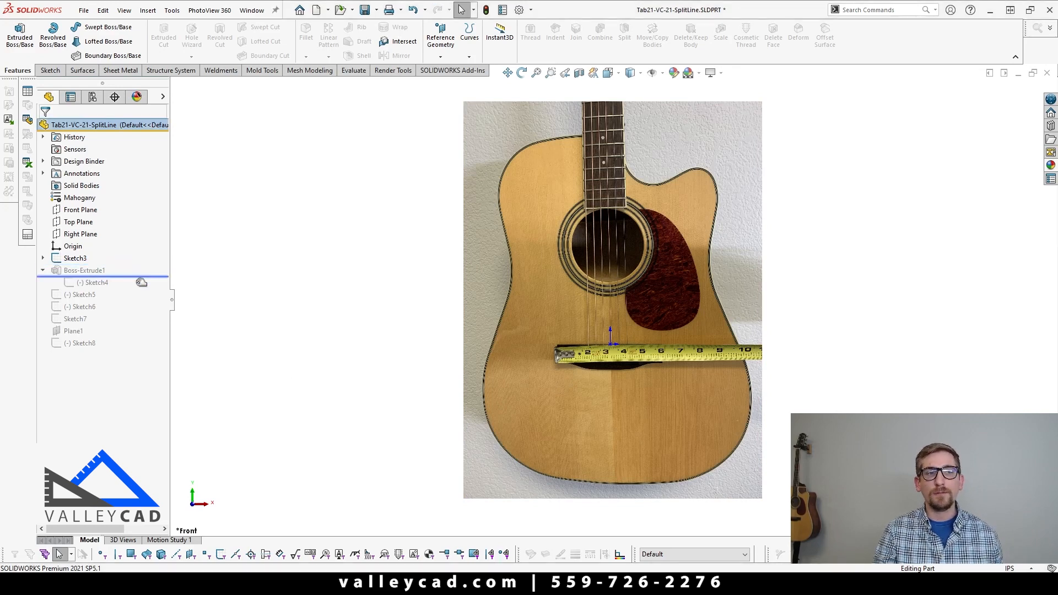
left_click(84, 270)
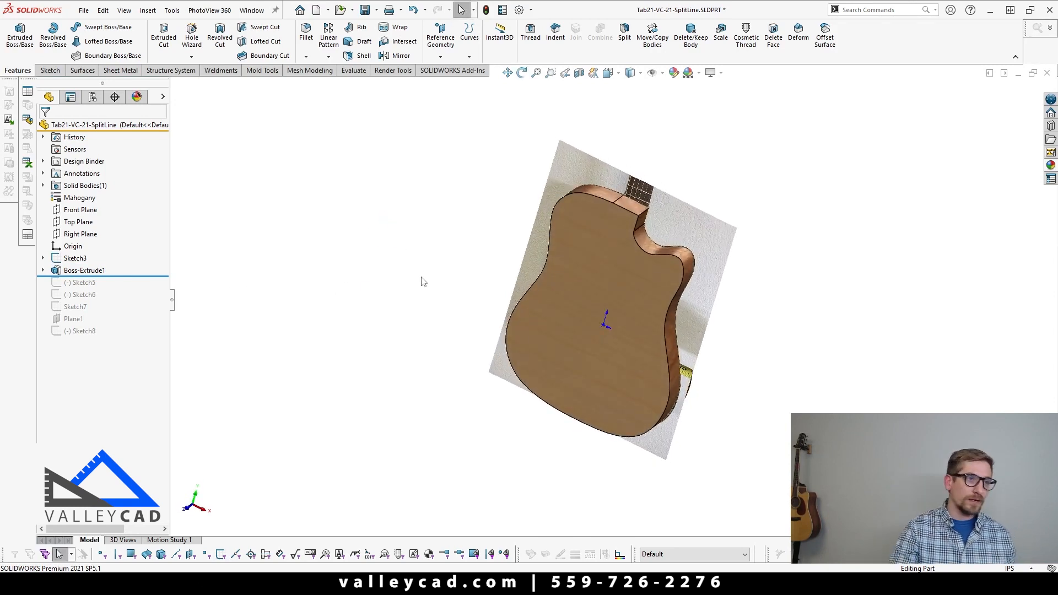
left_click(74, 258)
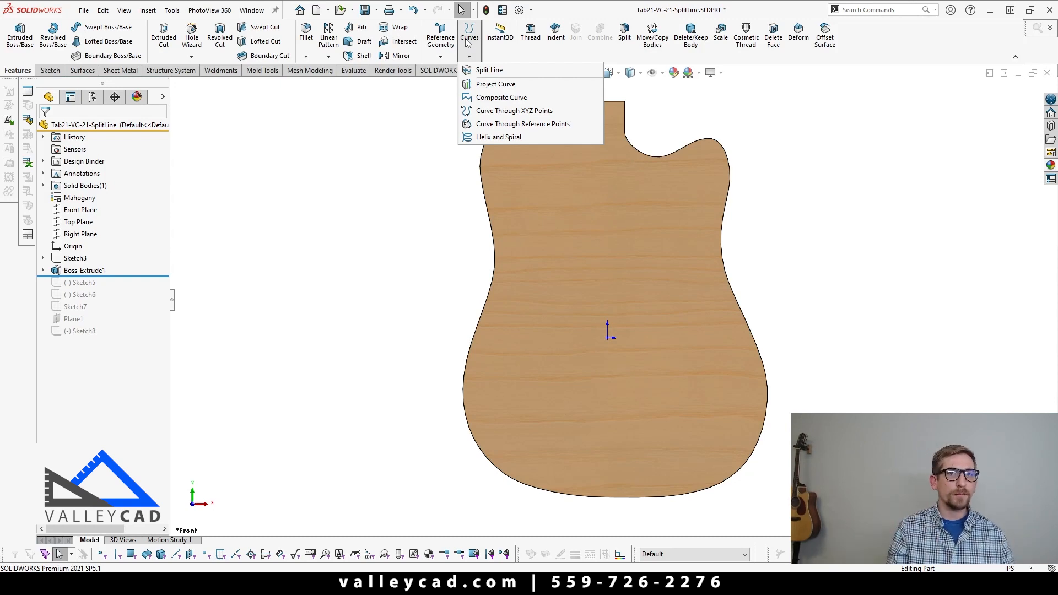
mouse_move(483, 70)
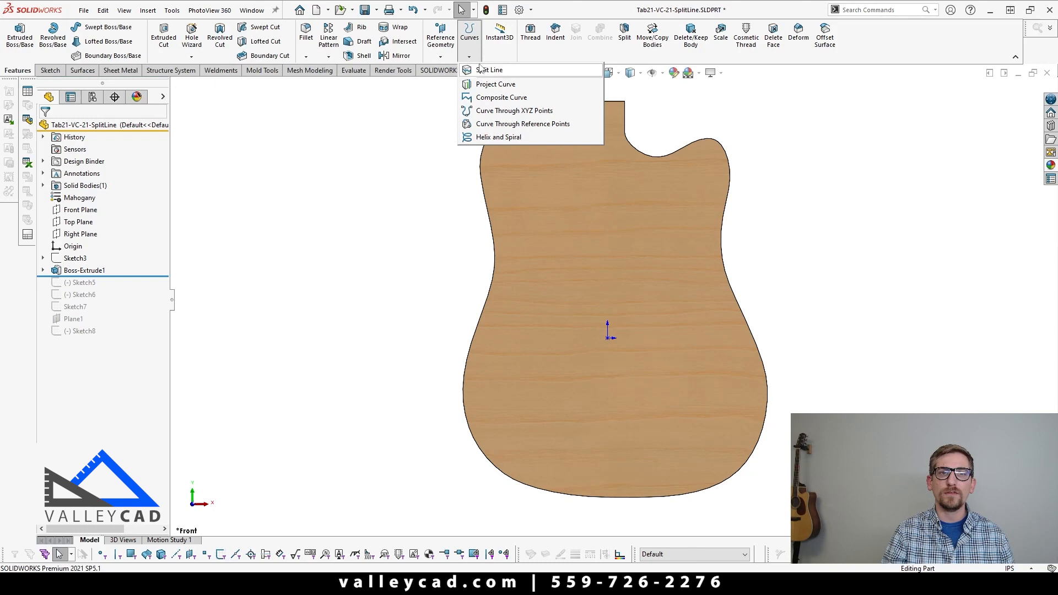
left_click(490, 70)
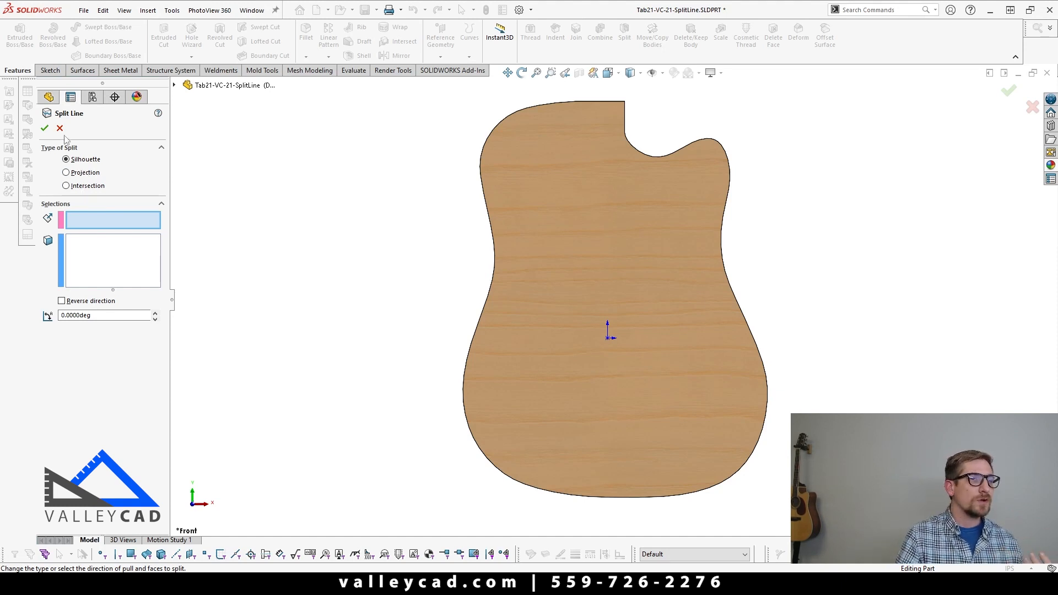
left_click(60, 129)
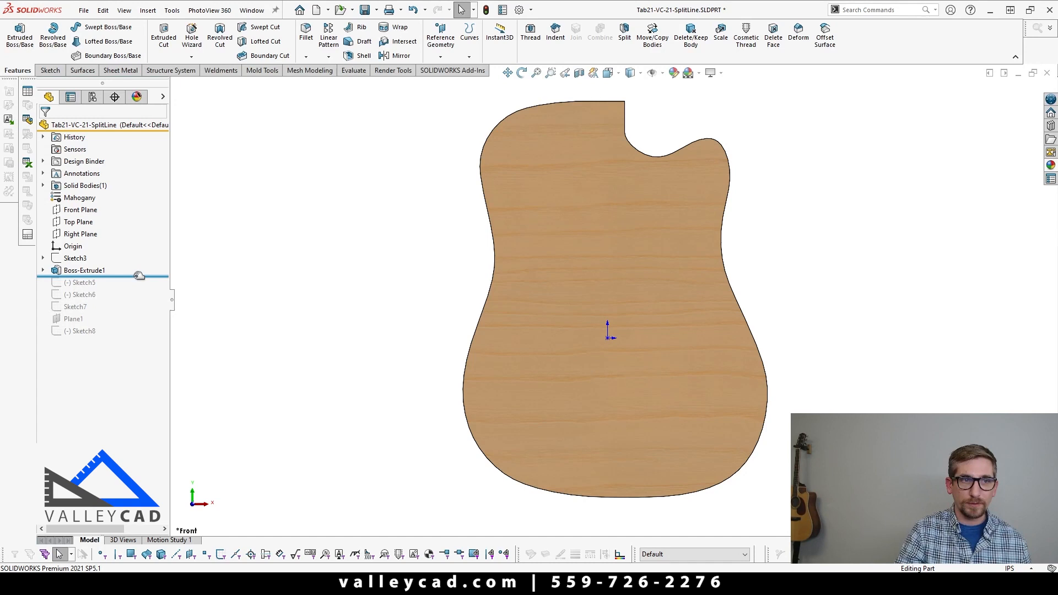
Step: Move the rollback bar below Sketch5 to include the sound-hole circle sketch
left_click(79, 282)
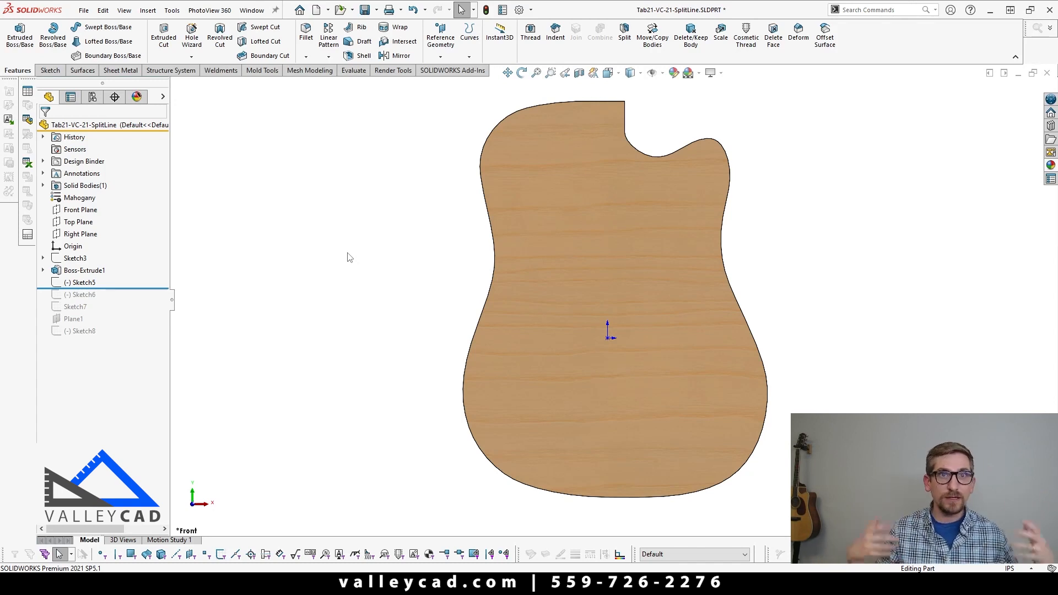
mouse_move(349, 186)
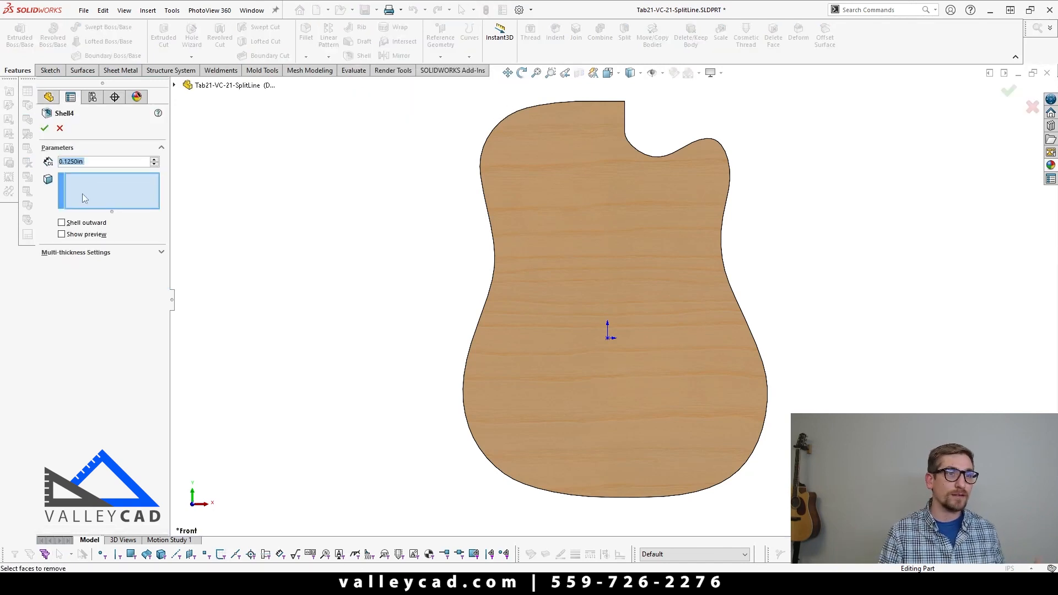
mouse_move(108, 191)
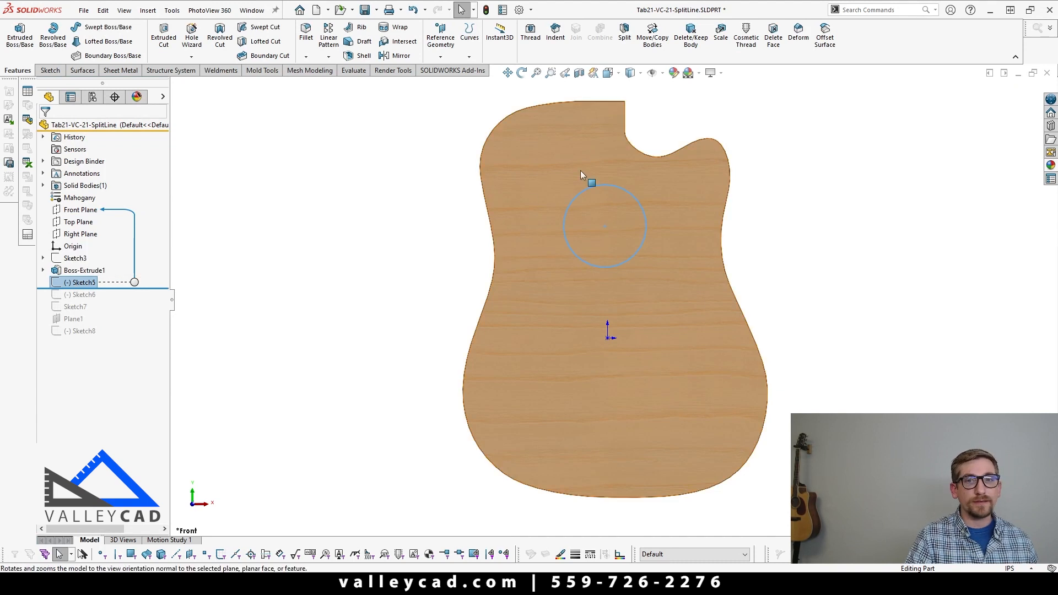
mouse_move(561, 235)
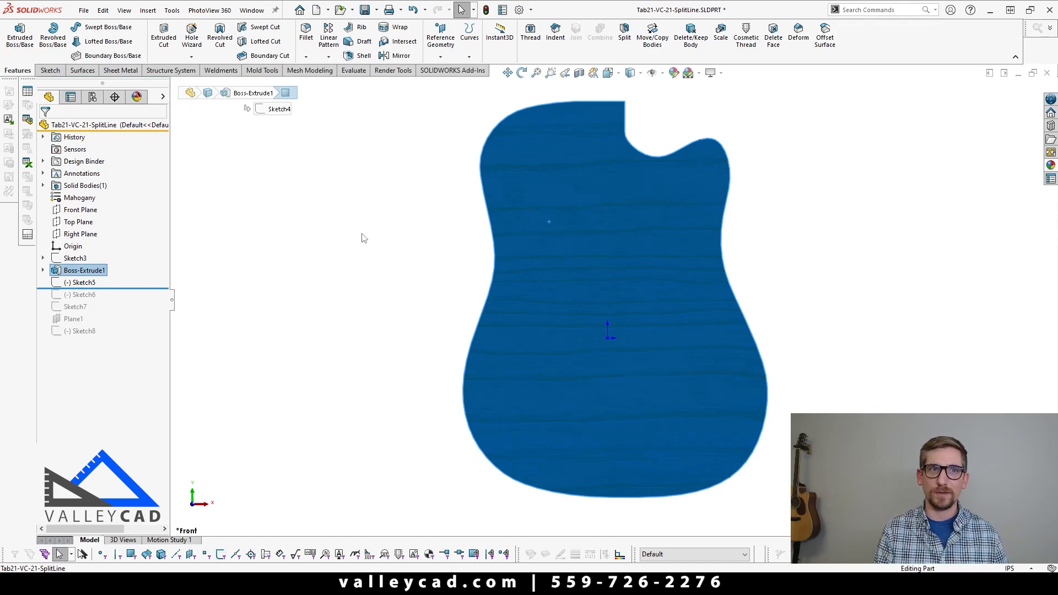
Step: Project Sketch5's sound-hole circle onto the guitar body's front face as a split line
left_click(469, 36)
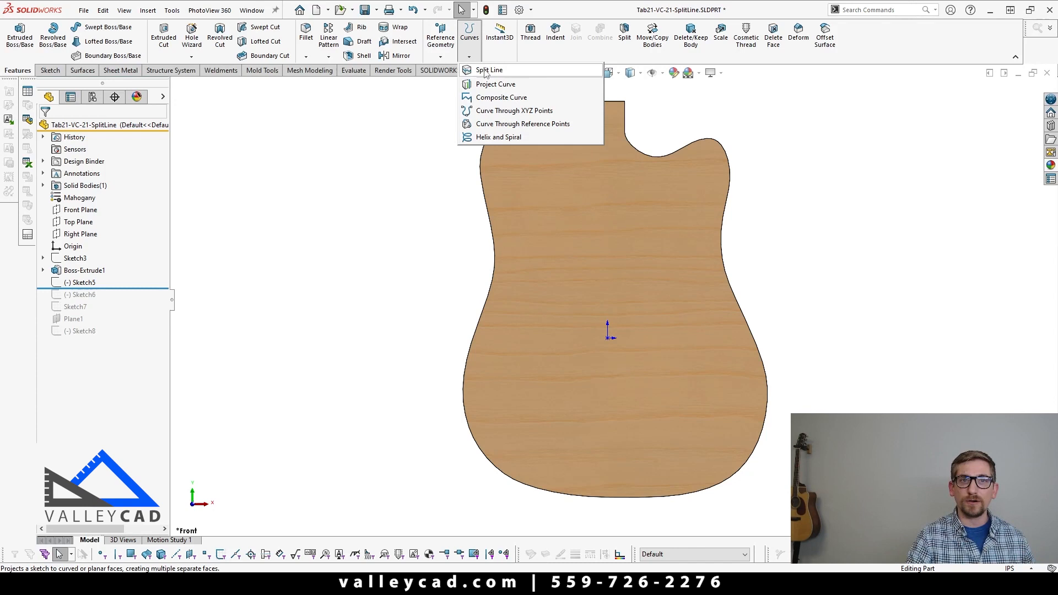
left_click(488, 69)
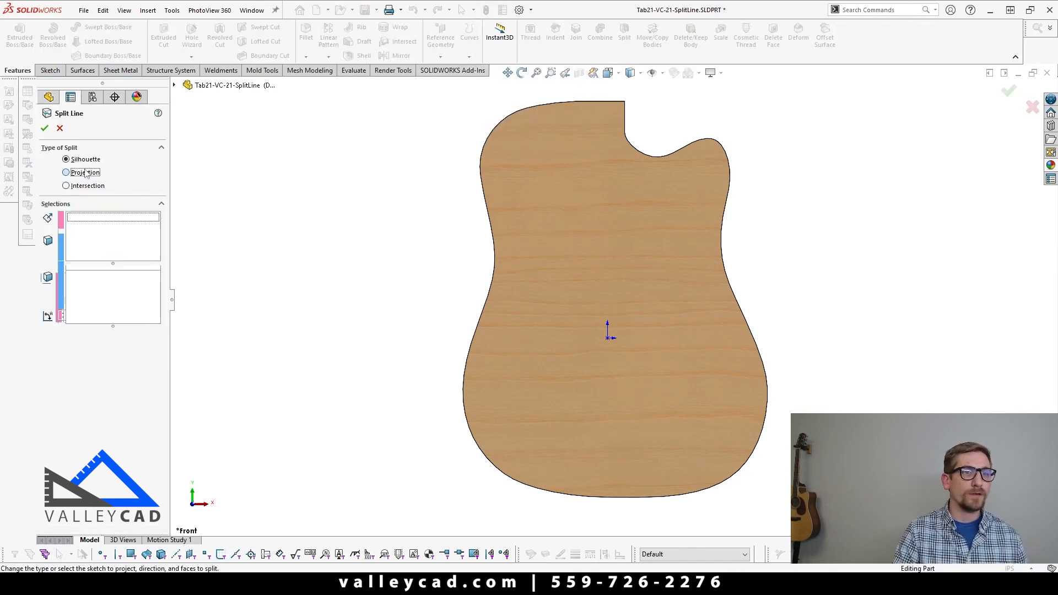
left_click(67, 172)
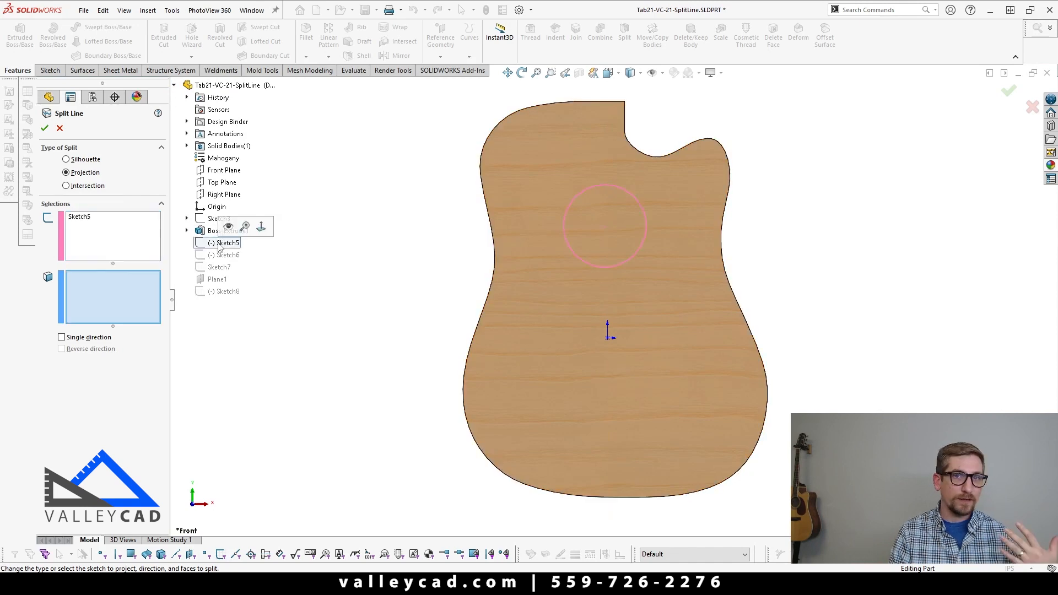
left_click(533, 293)
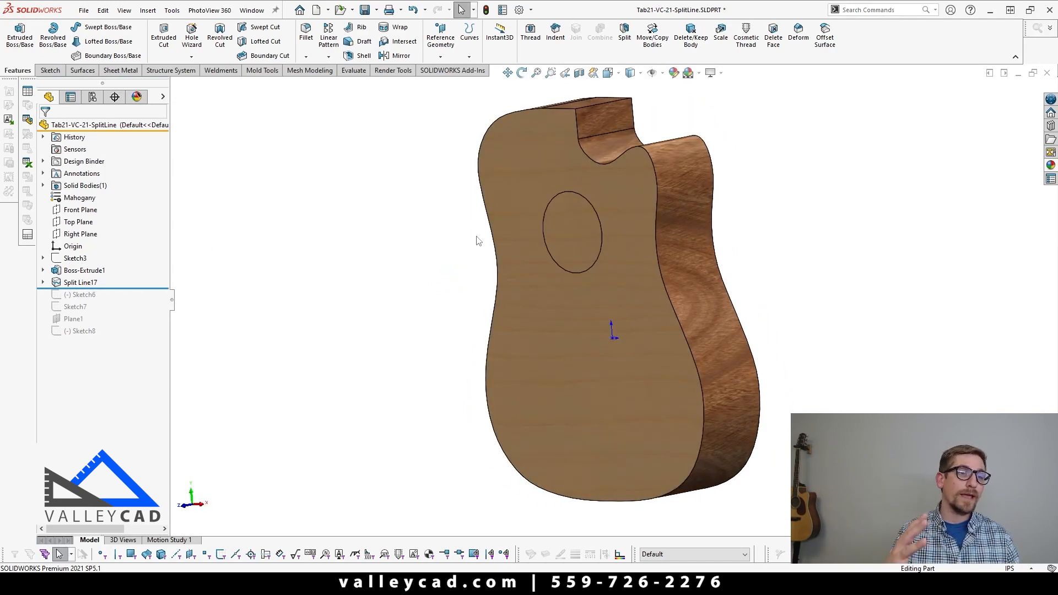
Step: Edit Split Line17, trying Single direction and Reverse direction projection, then switch to Part1
left_click(586, 311)
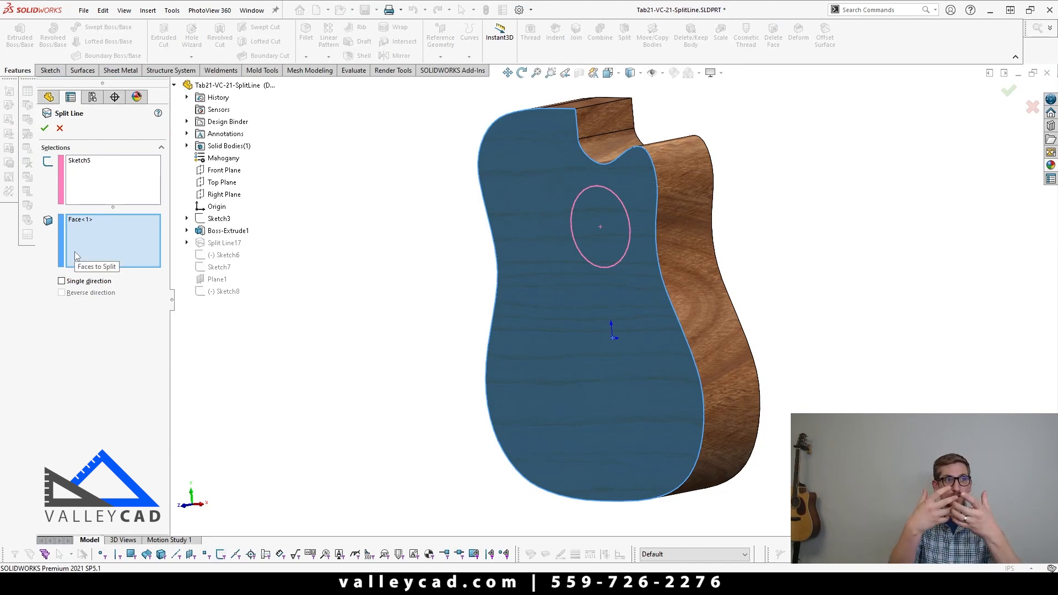
mouse_move(378, 195)
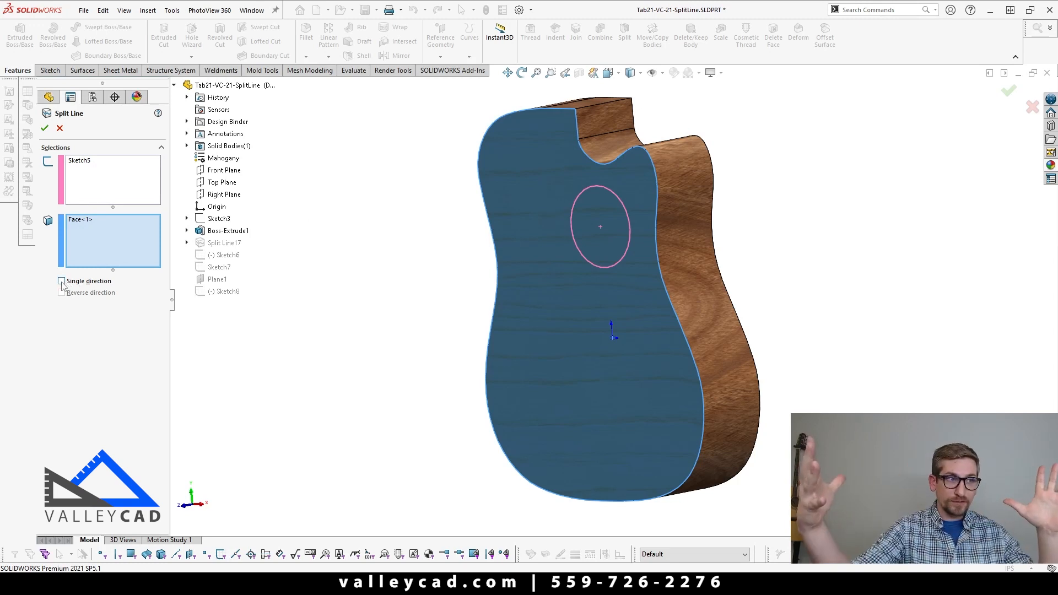
left_click(60, 280)
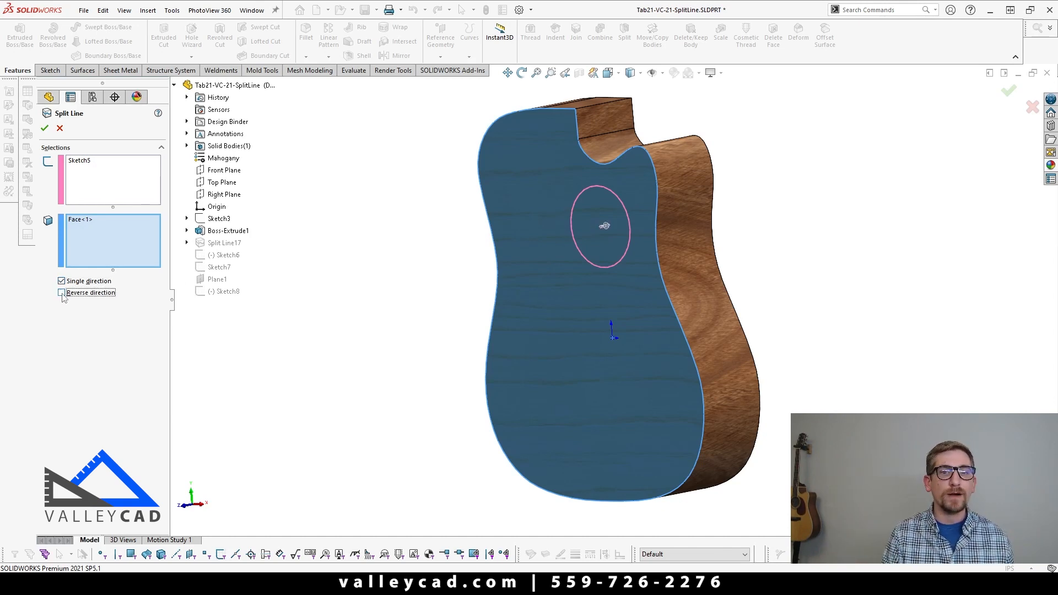
left_click(61, 292)
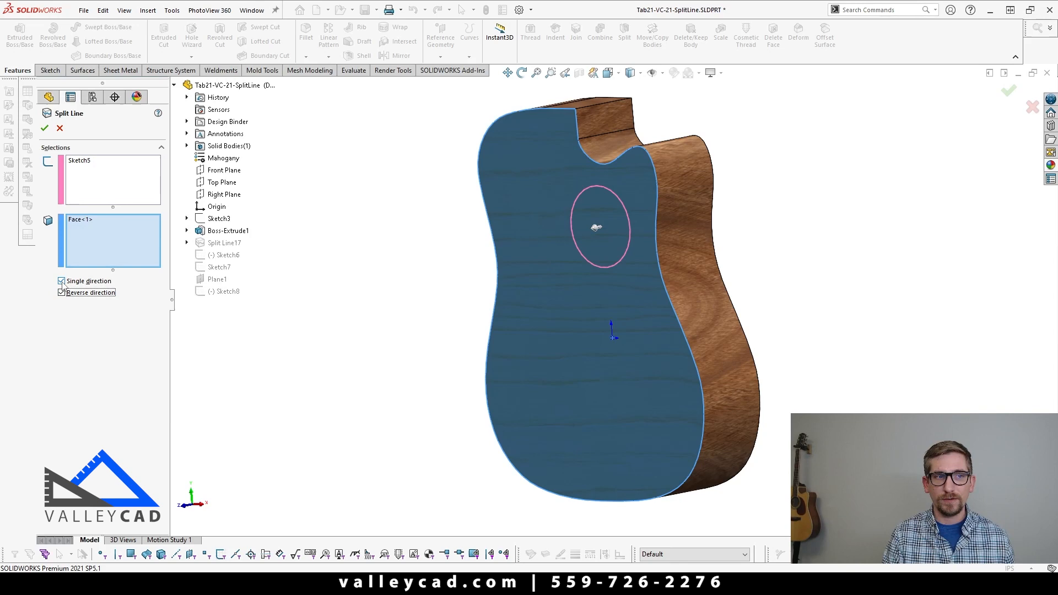
left_click(60, 280)
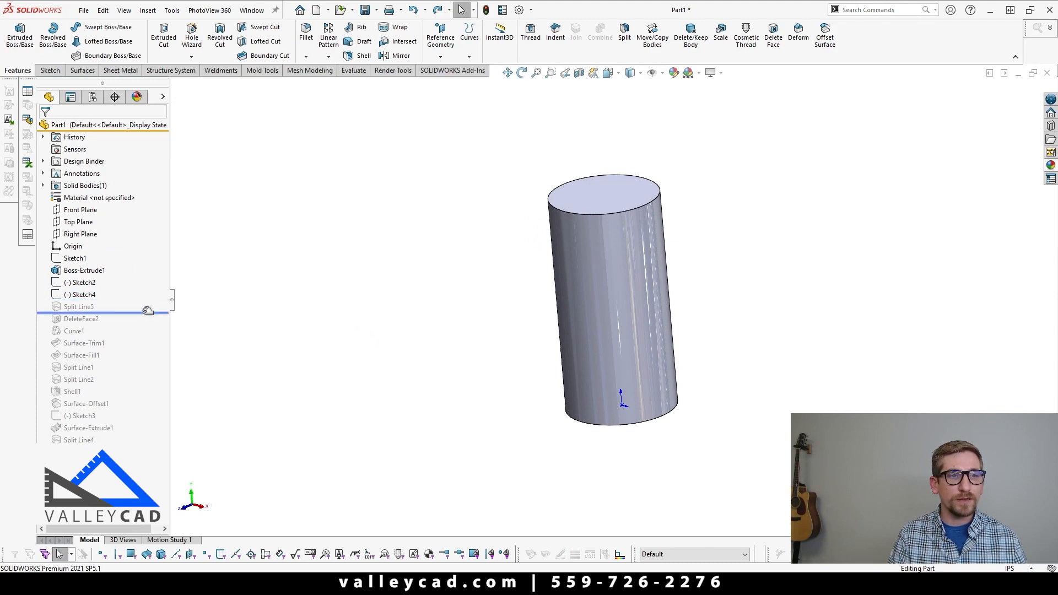
Step: Select and edit the cylinder's first split line, then confirm it
left_click(79, 306)
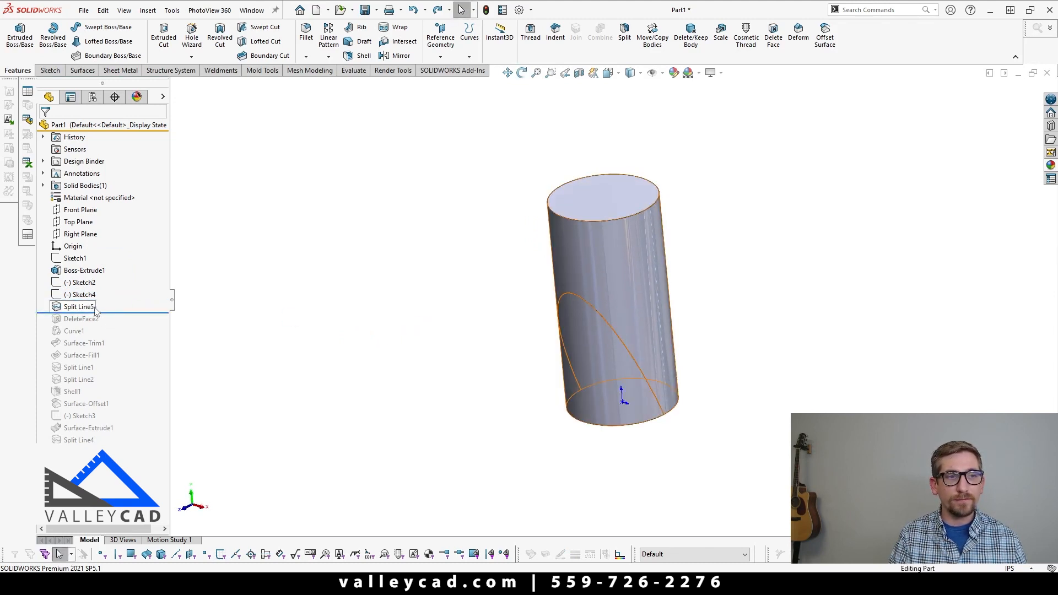
left_click(81, 283)
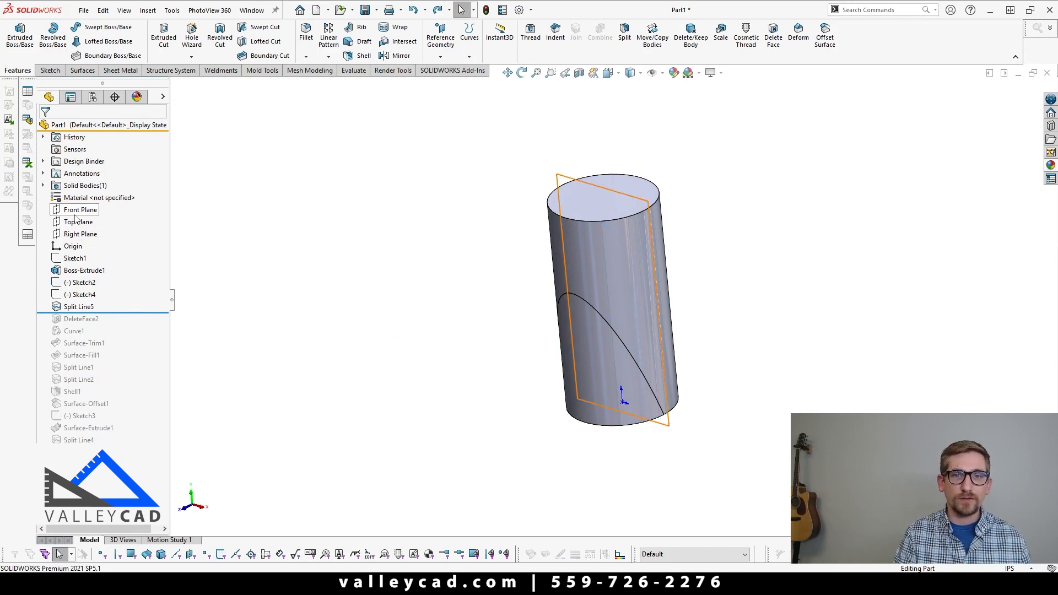
left_click(83, 283)
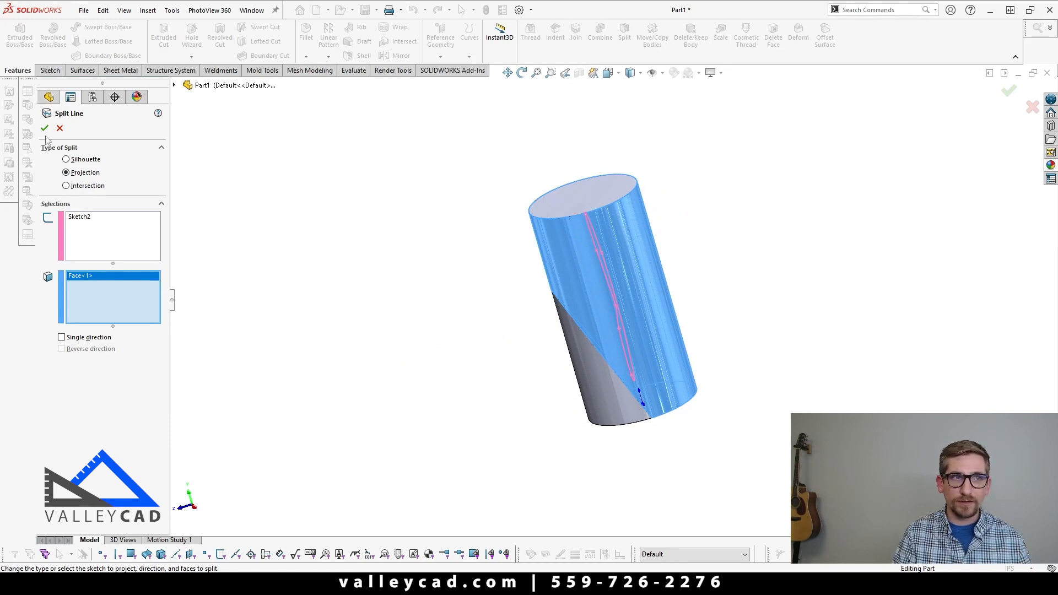
left_click(44, 129)
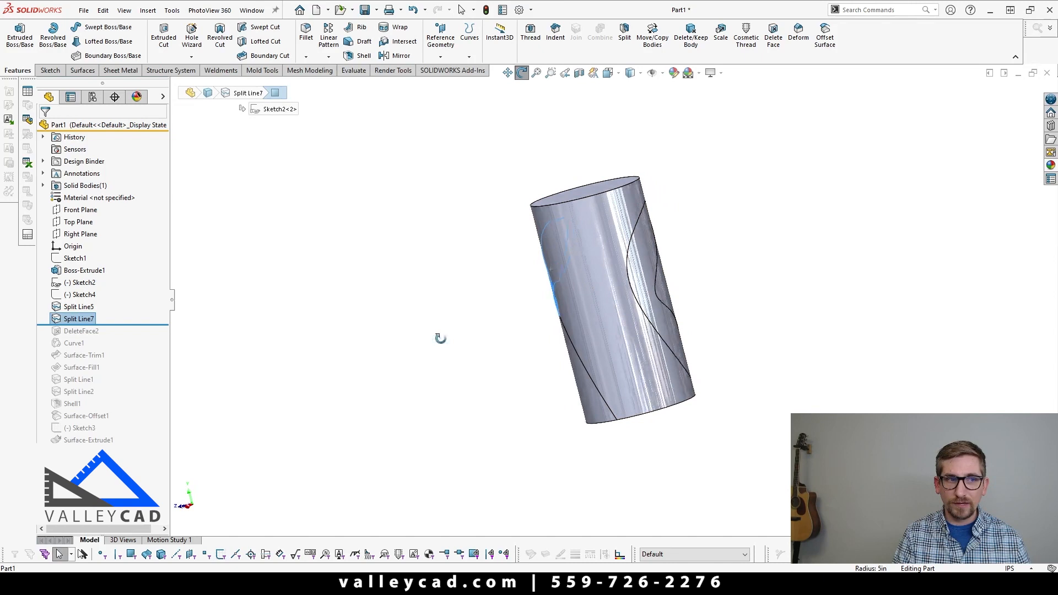
Step: Edit the second cylinder split line with Single direction projection and close it
double_click(78, 318)
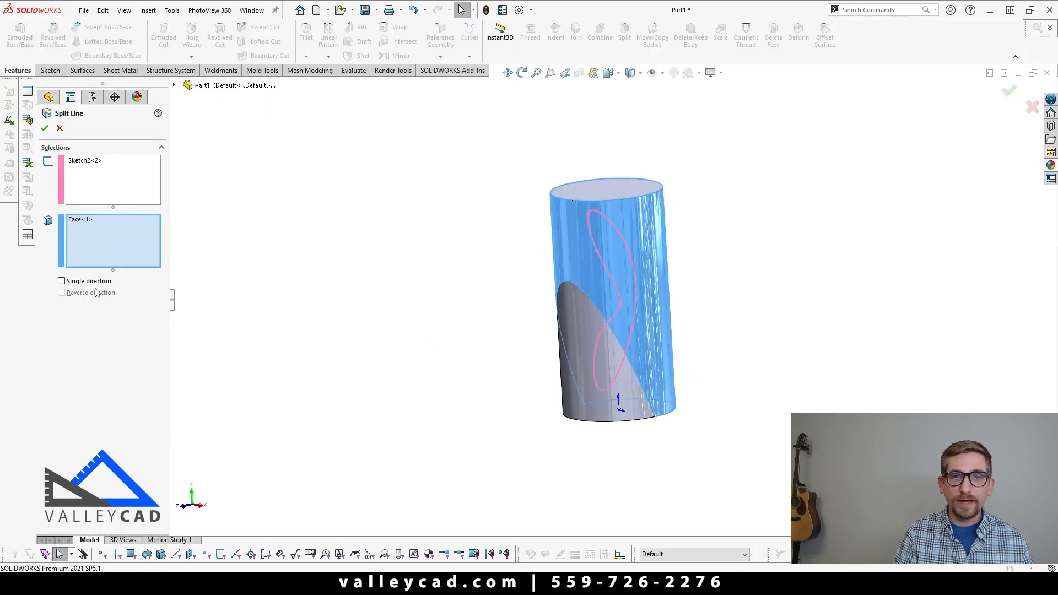
left_click(61, 281)
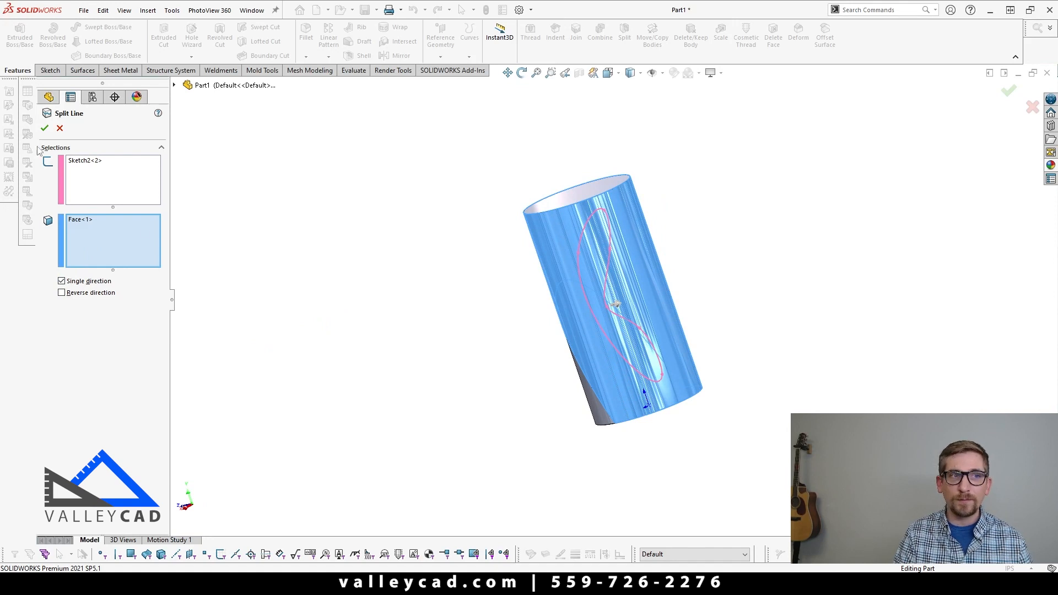
left_click(45, 129)
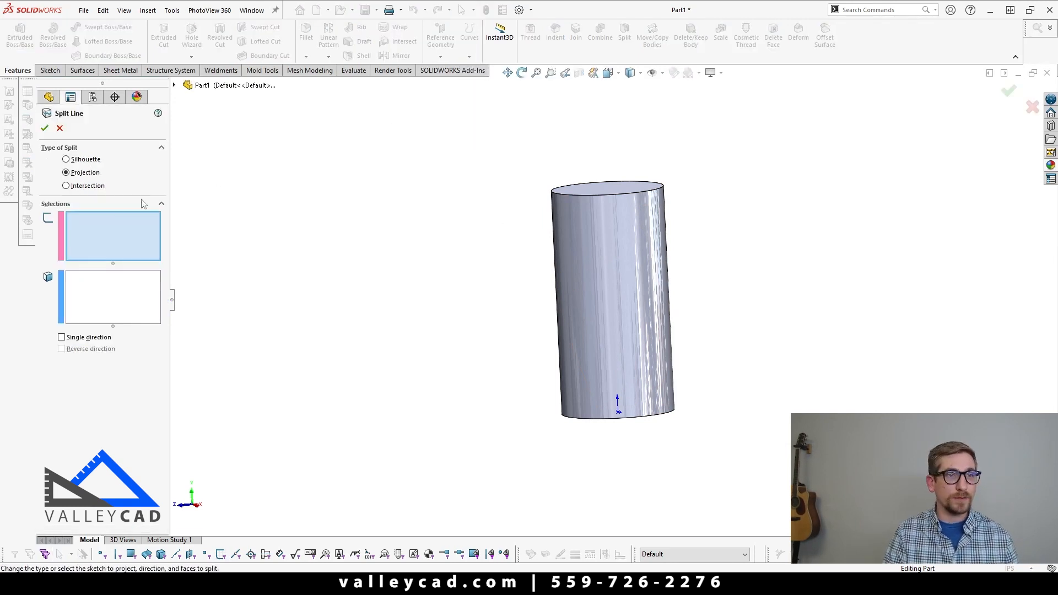
Step: Try a Silhouette split using Right Plane and the cylinder face, then return to the guitar part
left_click(65, 159)
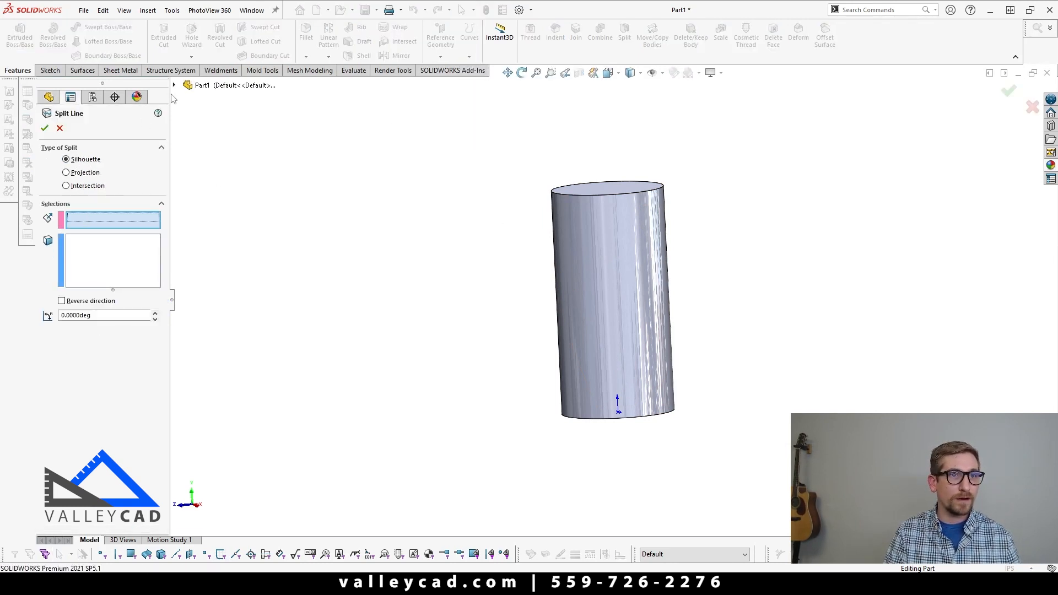
left_click(174, 84)
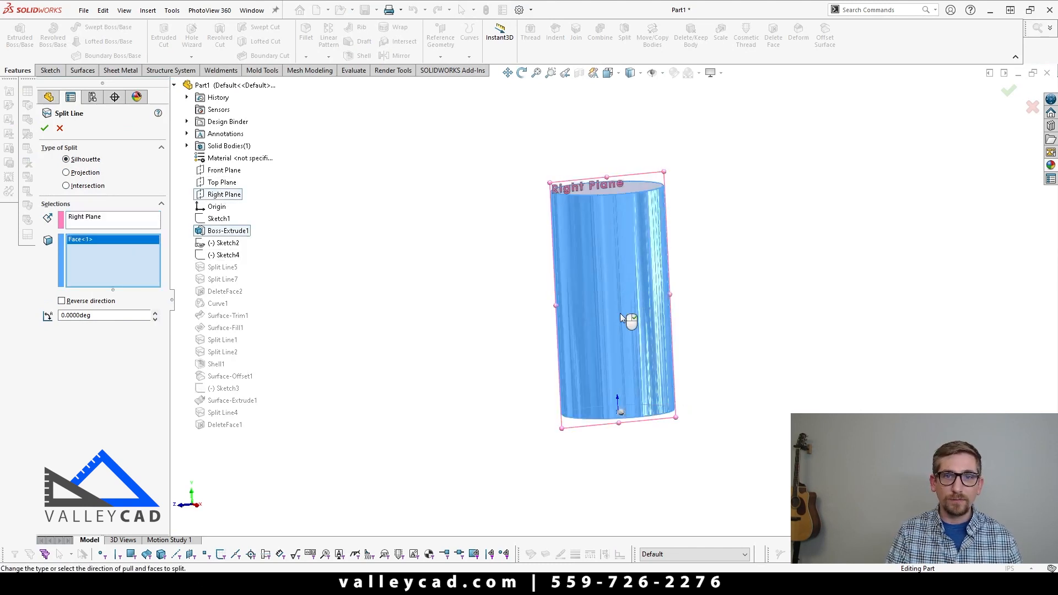
left_click(45, 129)
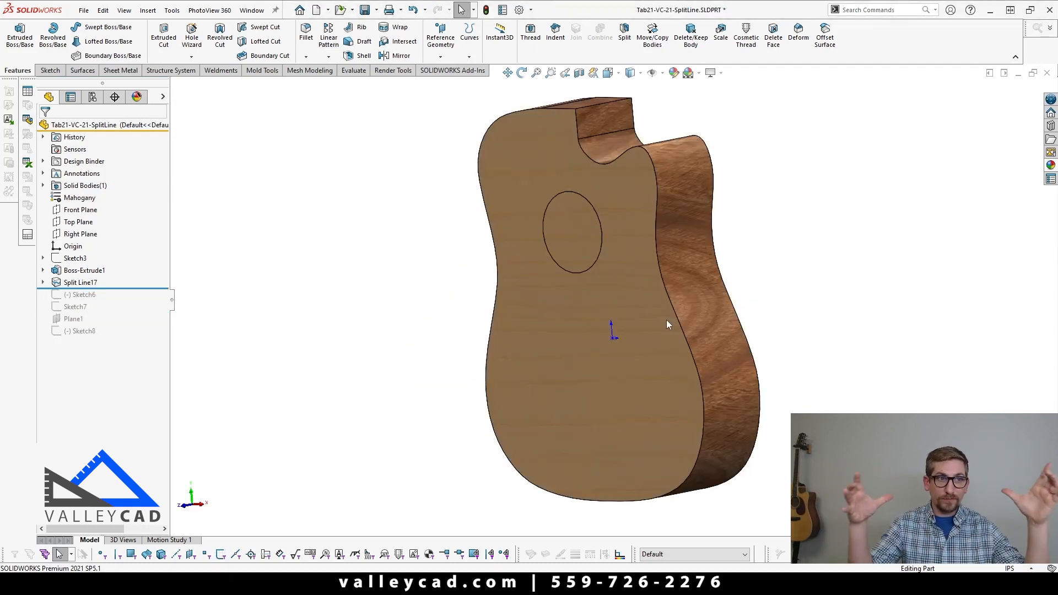
left_click(574, 256)
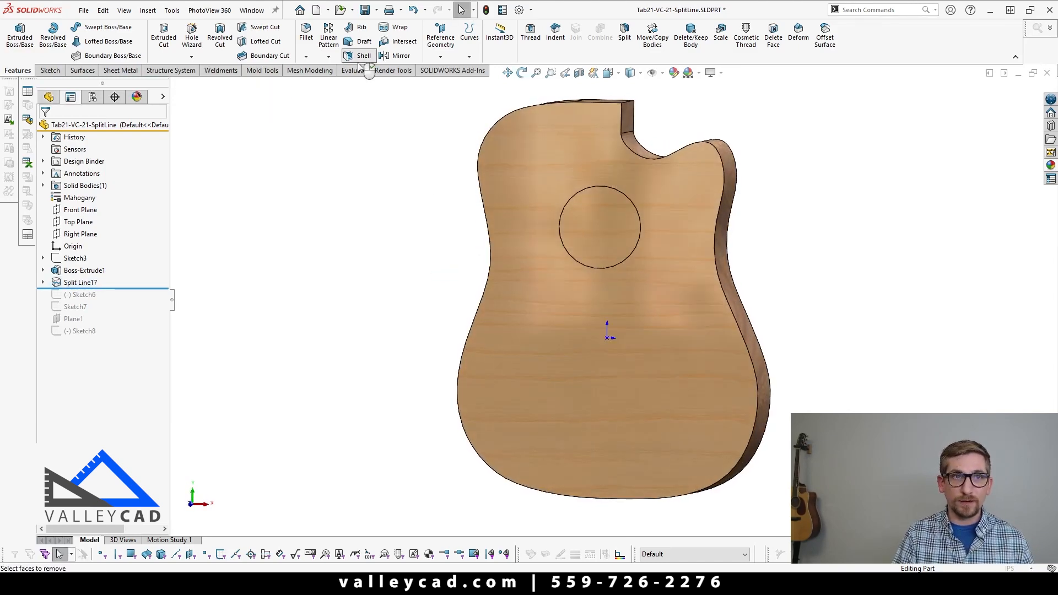
Step: Create Shell4 with a 0.125 in wall, removing the sound-hole face
left_click(364, 55)
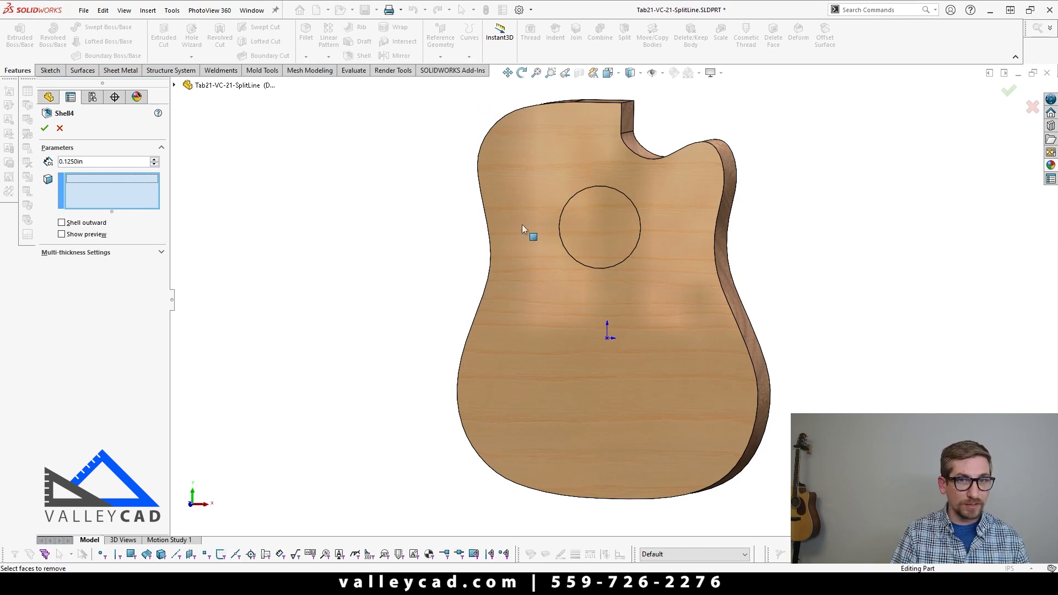
left_click(600, 228)
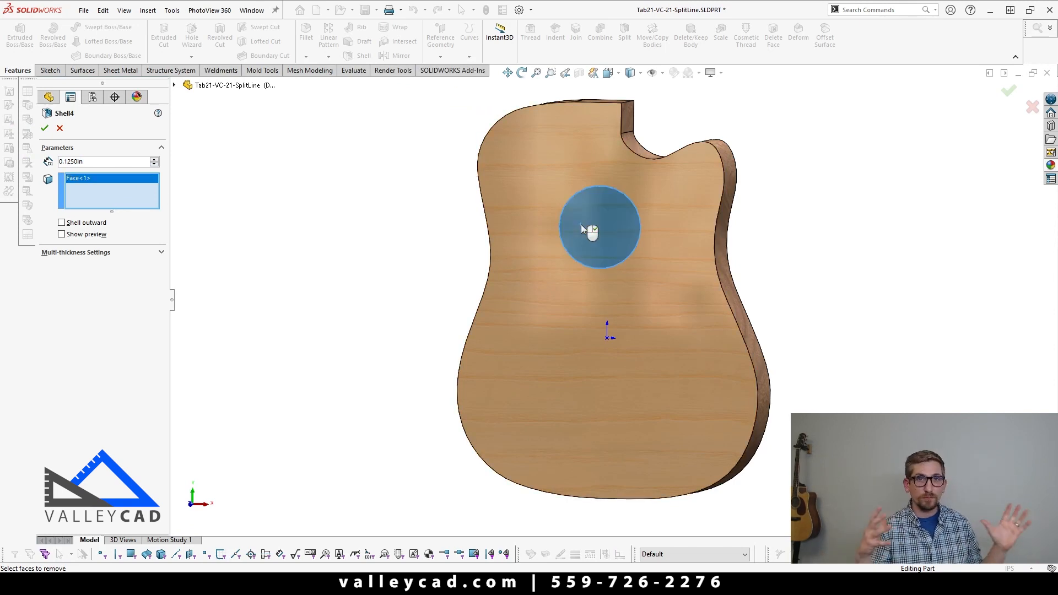
left_click(45, 128)
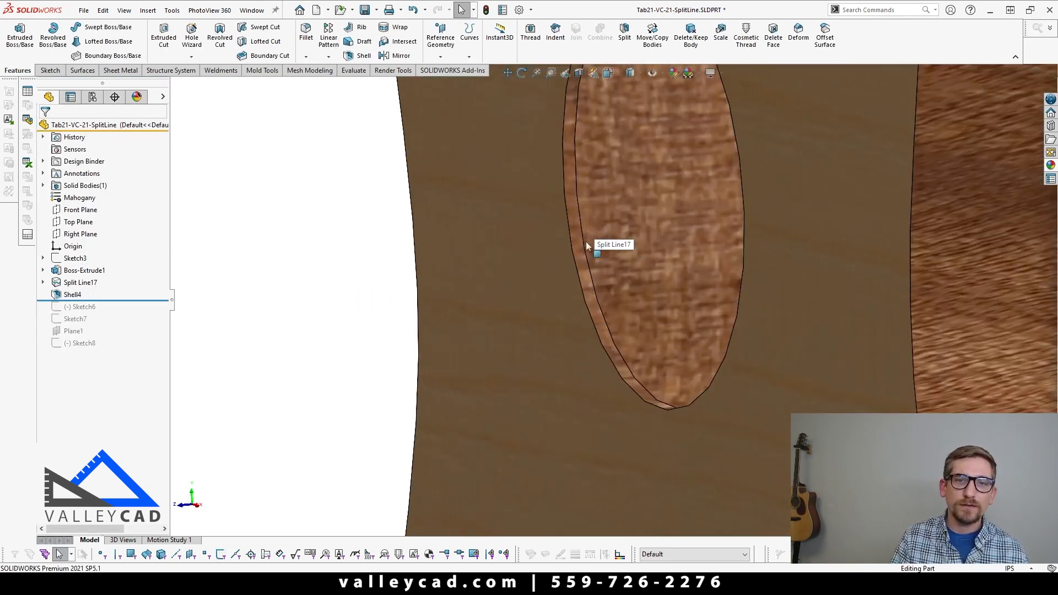
mouse_move(584, 264)
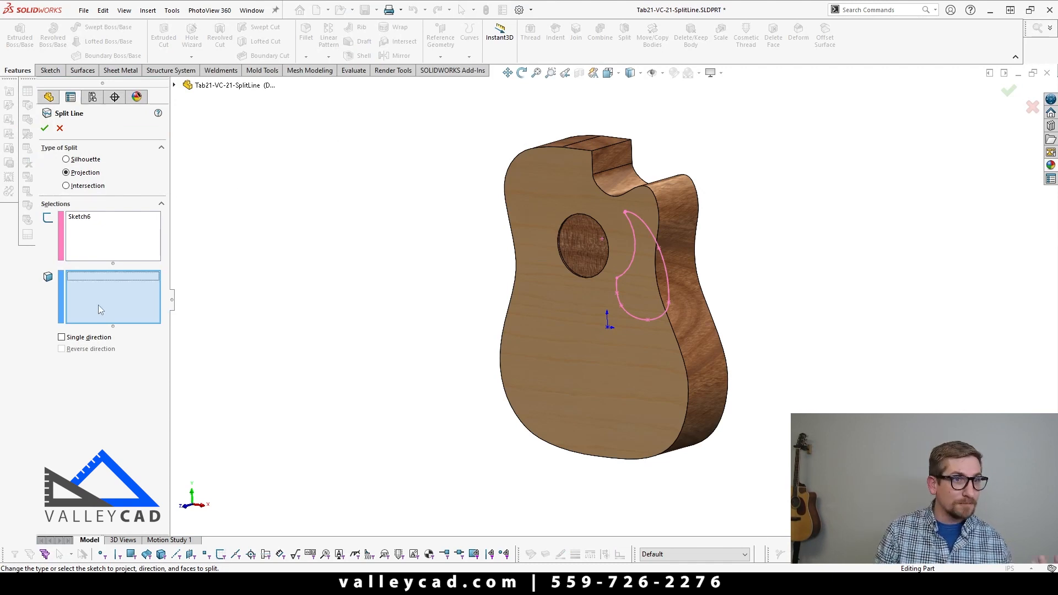
Step: Project Sketch6's pick-guard outline onto the front face, then roll history forward toward Plane1
left_click(560, 337)
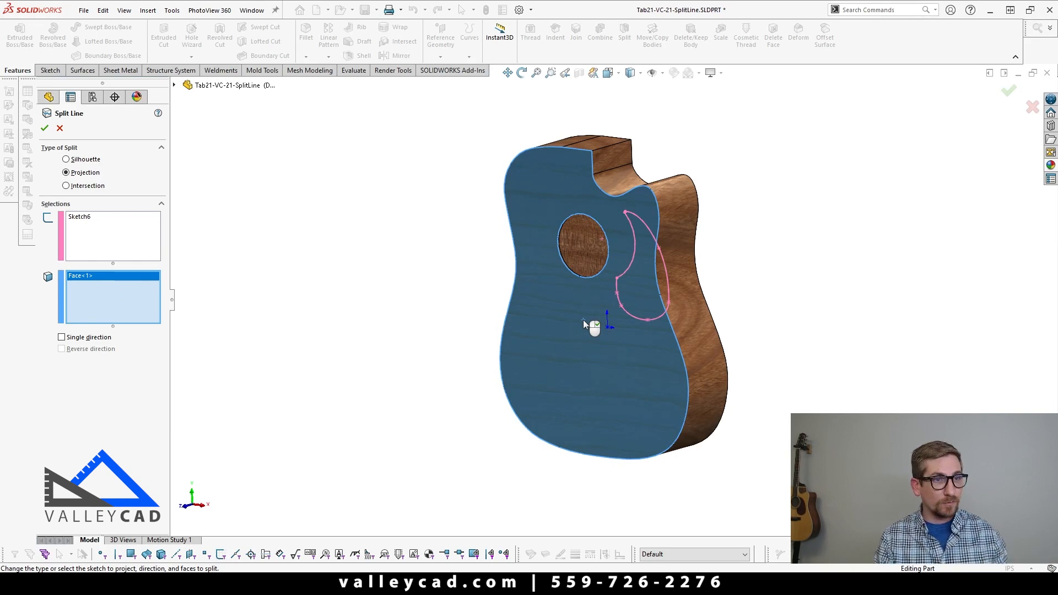
left_click(45, 129)
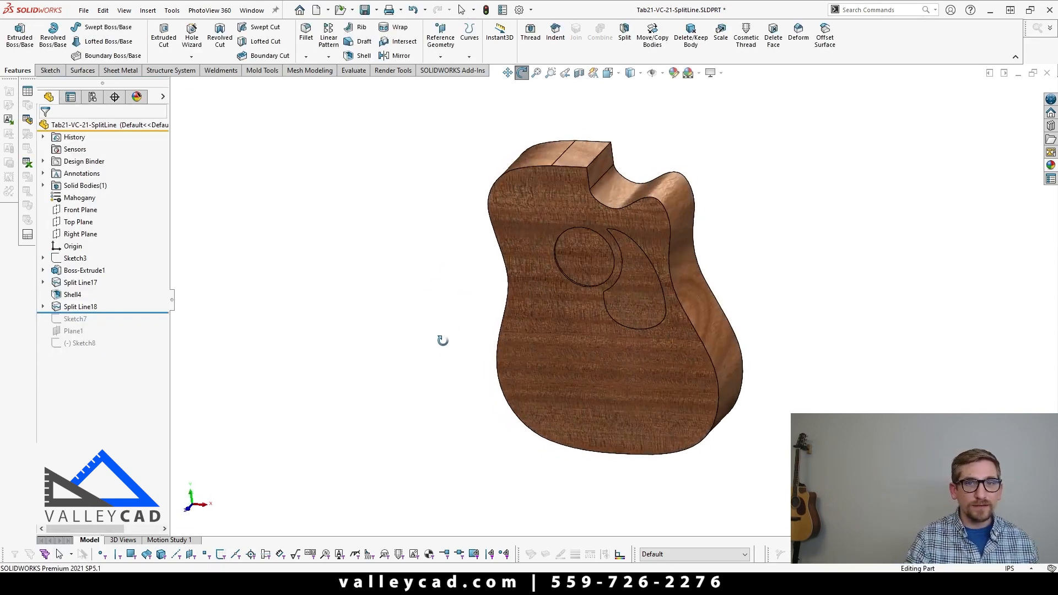
left_click(81, 306)
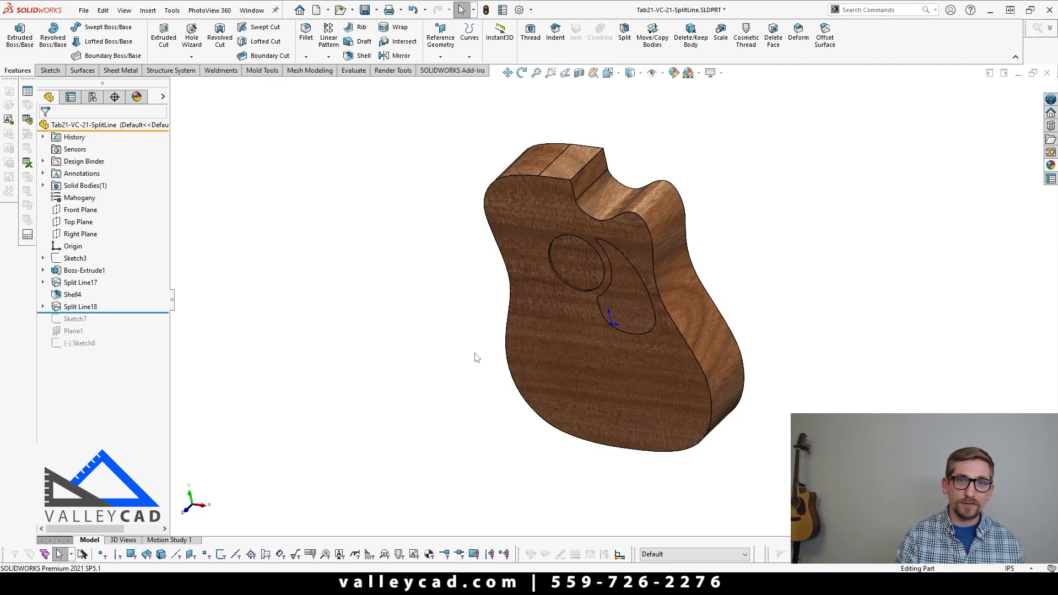
mouse_move(452, 368)
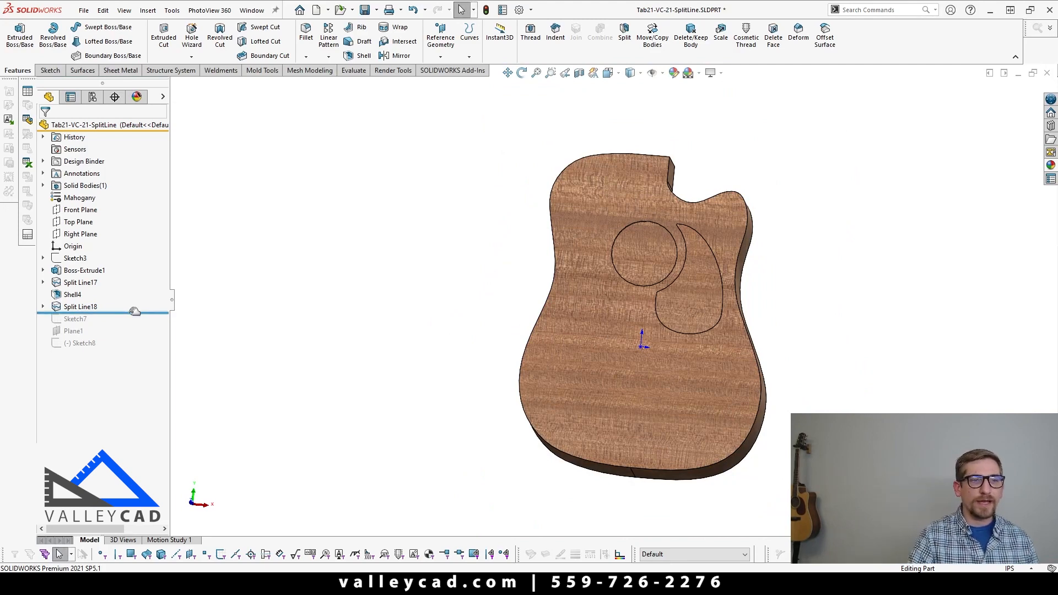
left_click(75, 318)
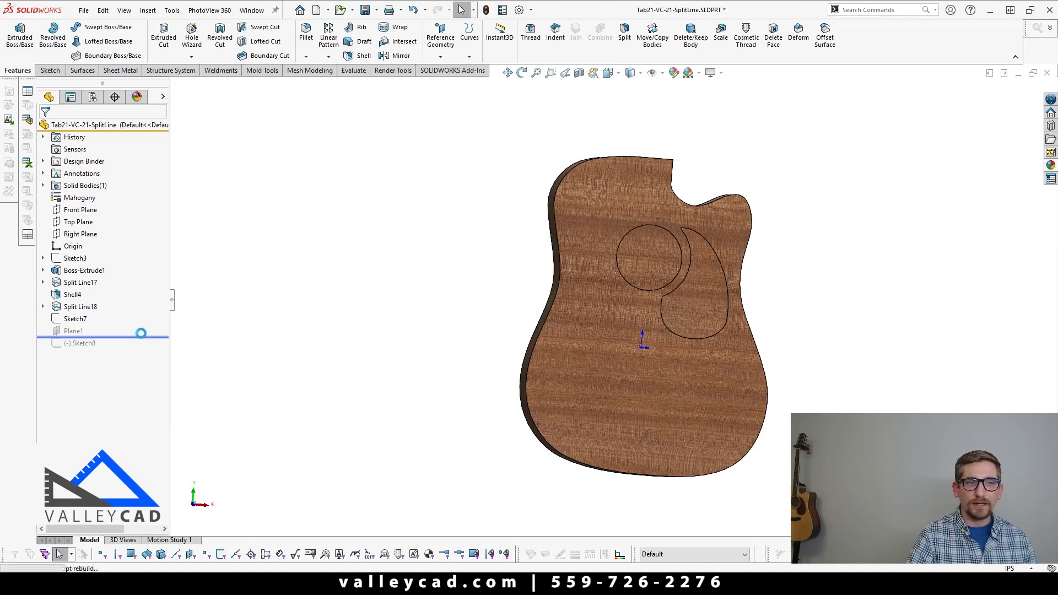
Step: Create Split Line19, an Intersection split of the guitar's side faces by Plane1
left_click(73, 331)
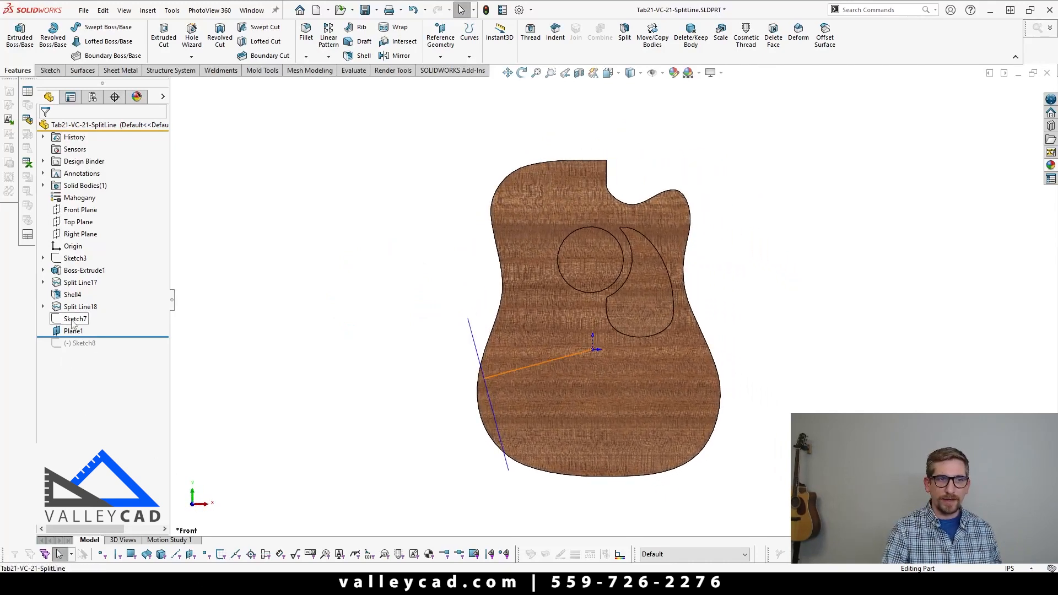
left_click(75, 319)
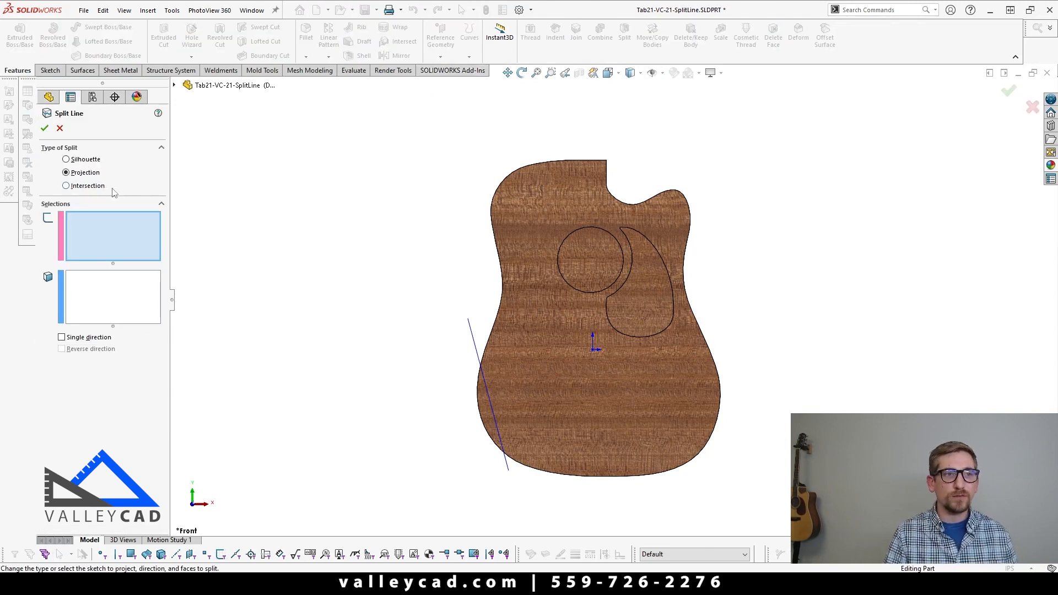
left_click(66, 185)
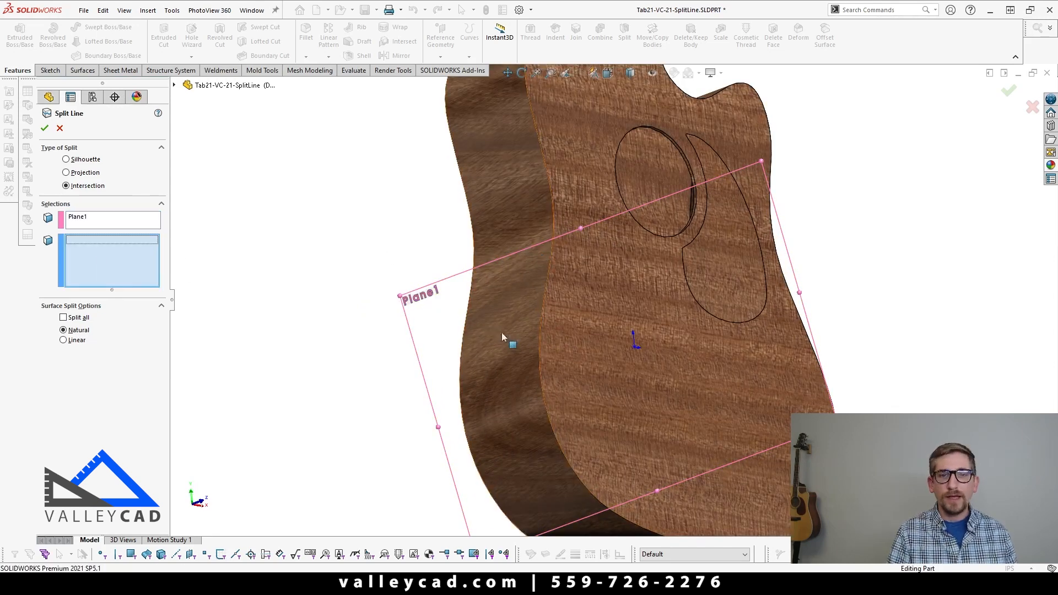
left_click(502, 337)
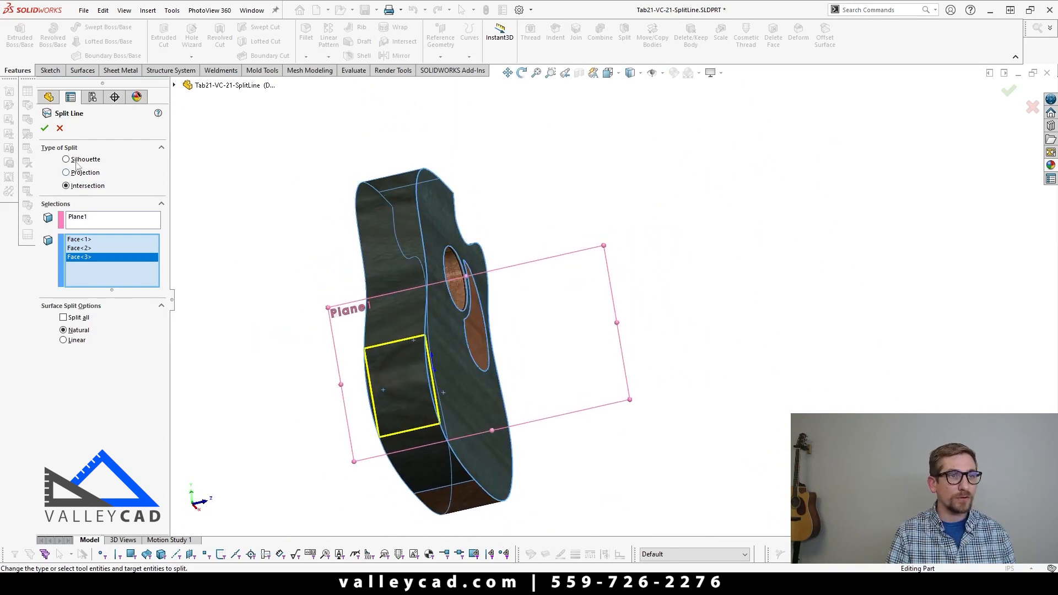
left_click(45, 128)
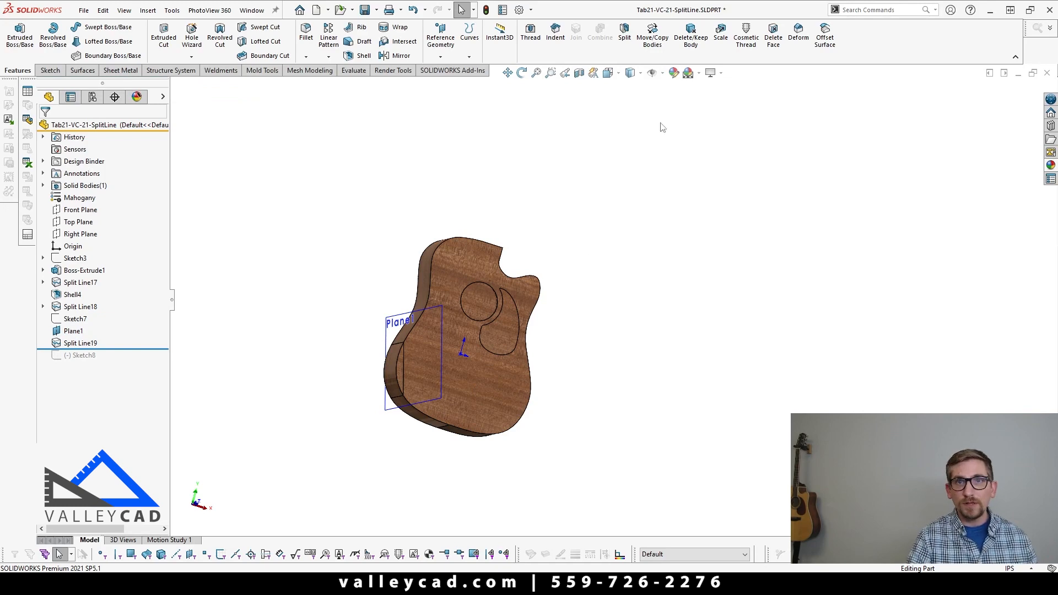
Step: Delete the three split side faces as DeleteFace3, changing Delete and Fill to Delete
left_click(773, 37)
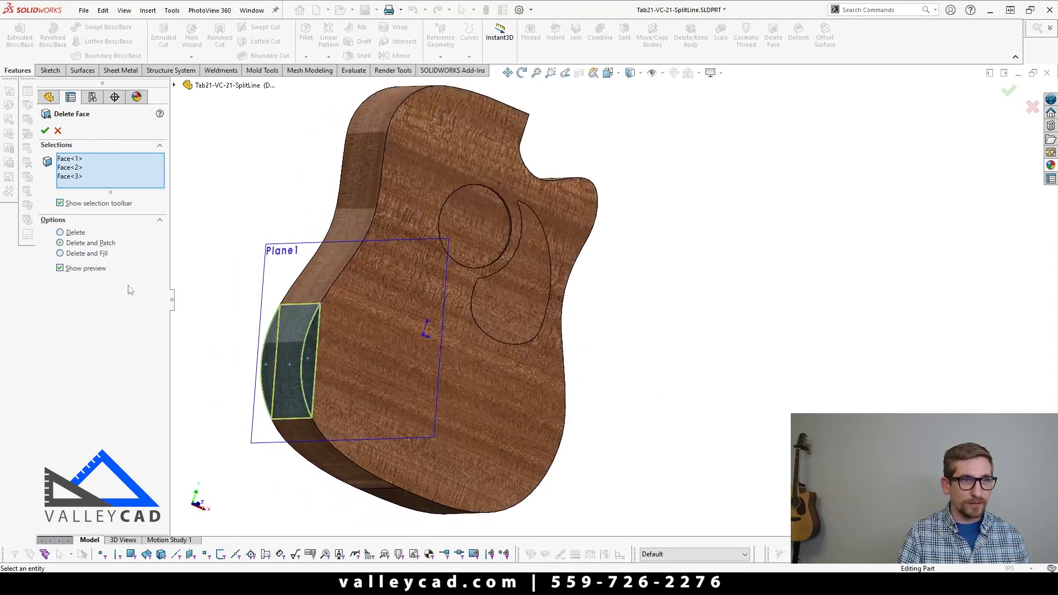
left_click(61, 253)
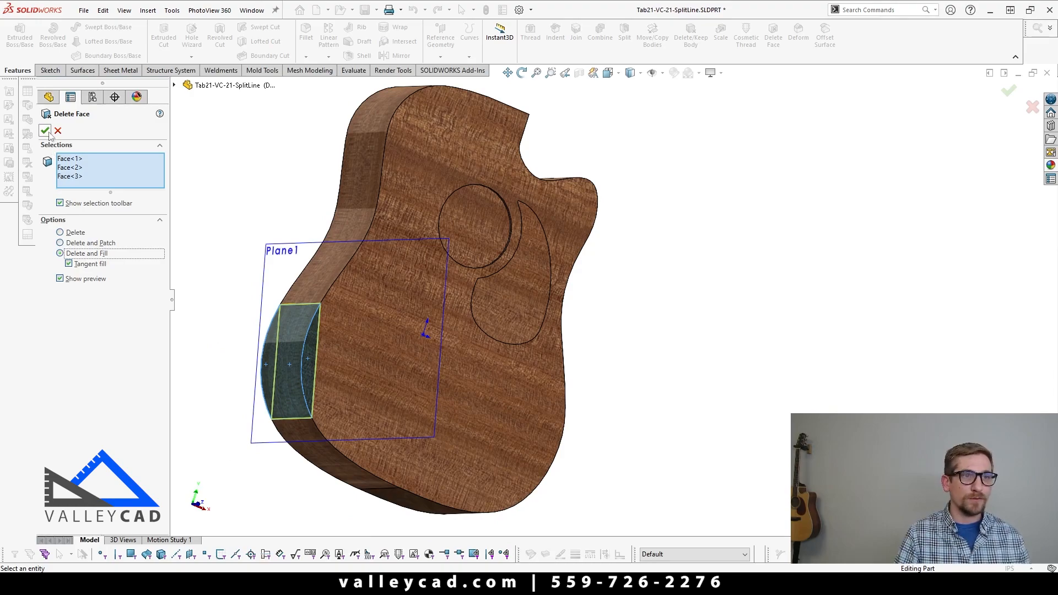
left_click(45, 130)
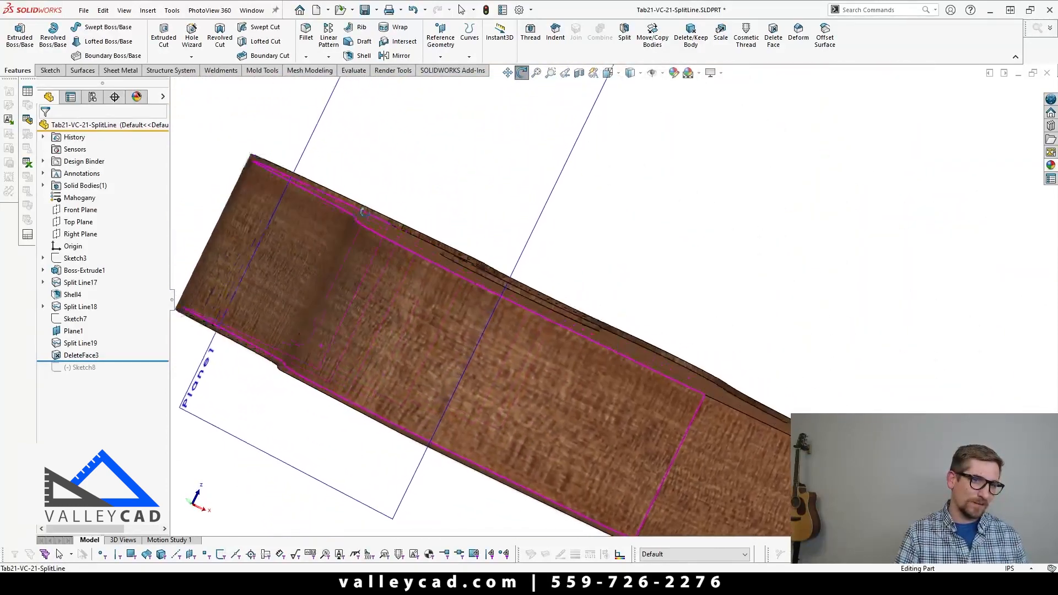
right_click(81, 355)
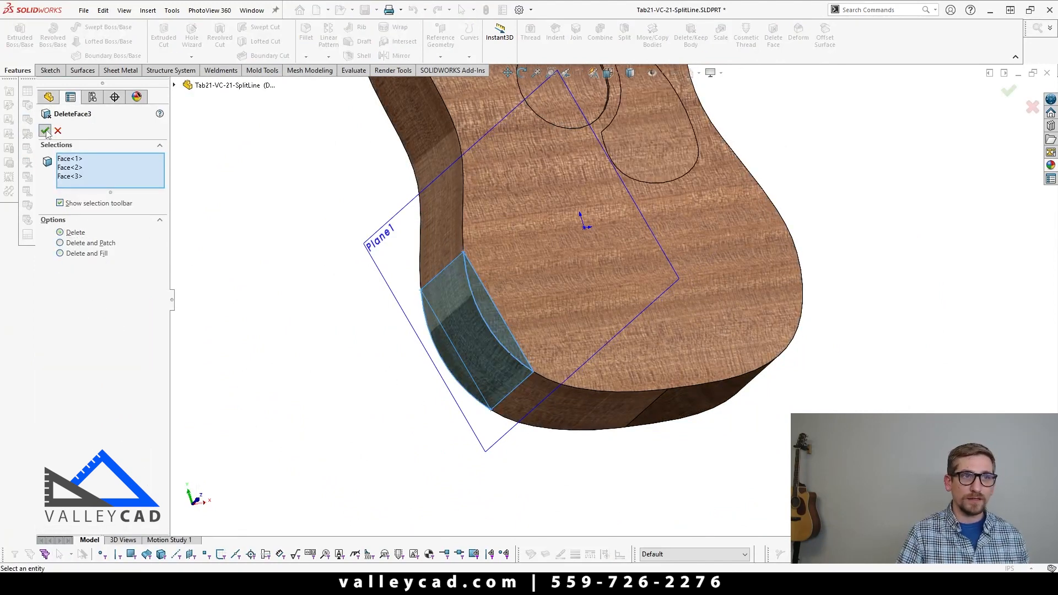
left_click(44, 130)
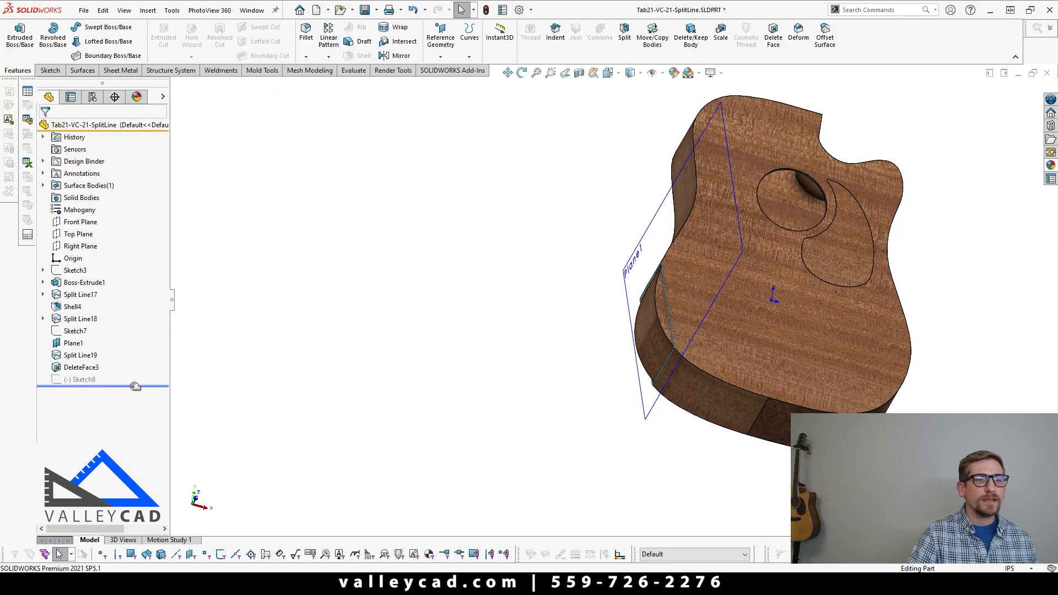
Step: Delete Split Line19 with its dependent DeleteFace3, then select the ellipse Sketch8
left_click(79, 355)
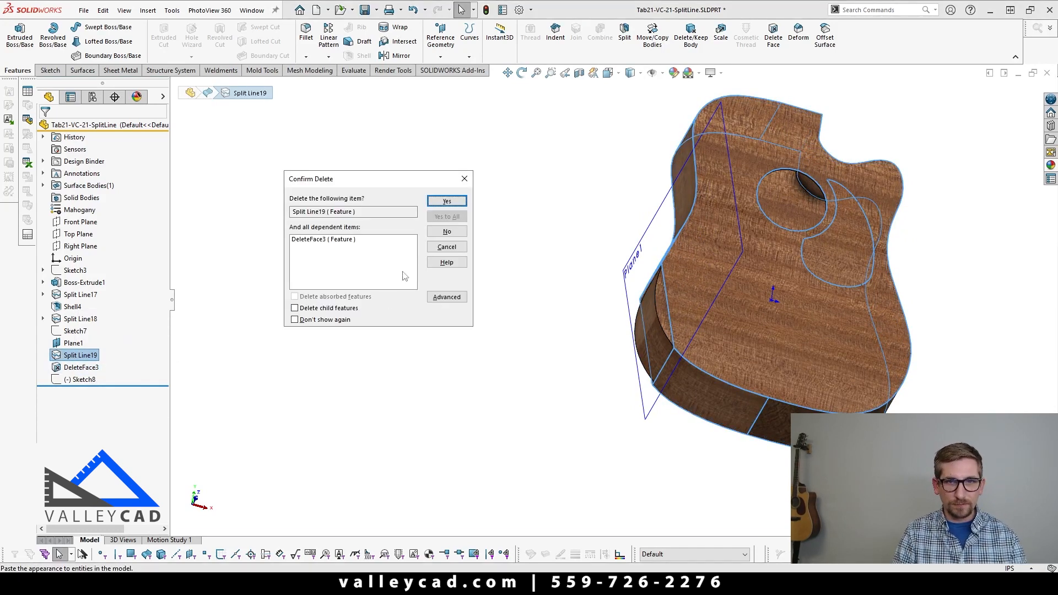
left_click(446, 201)
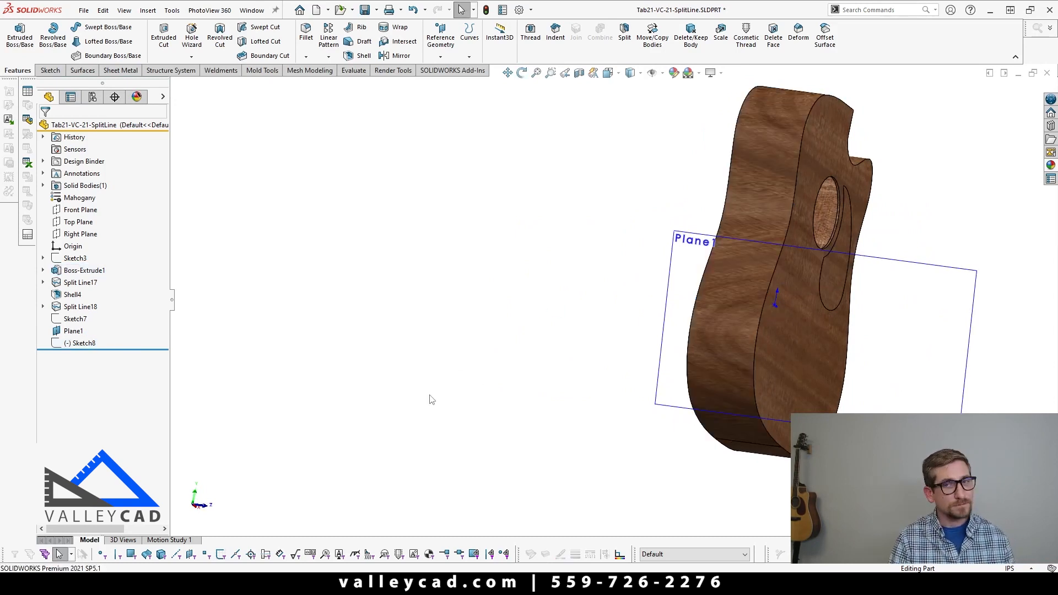
left_click(82, 343)
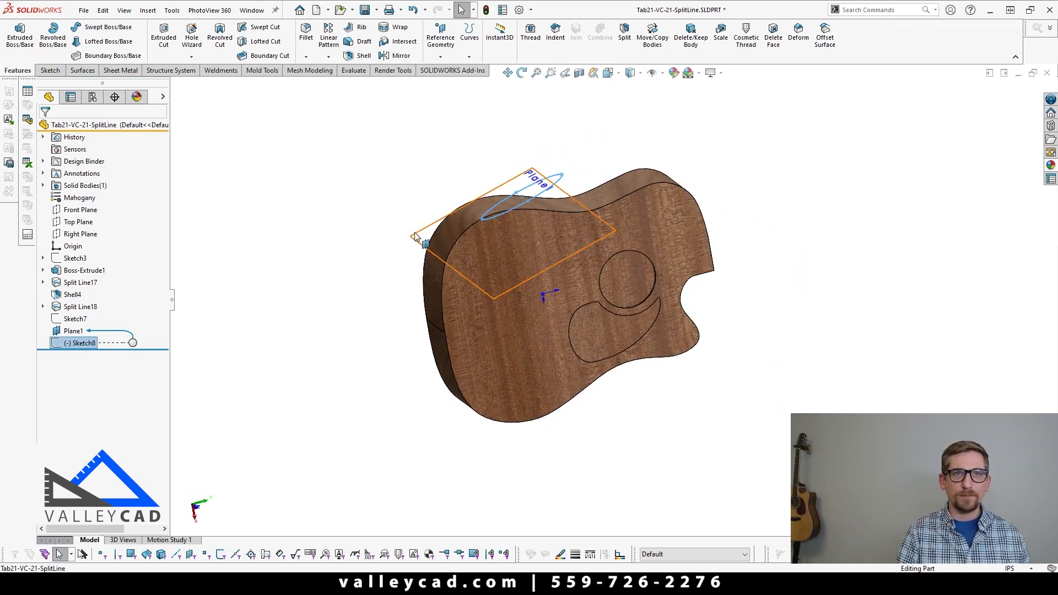
Step: Project ellipse Sketch8 onto the curved side face as Split Line20 and expand it
left_click(469, 37)
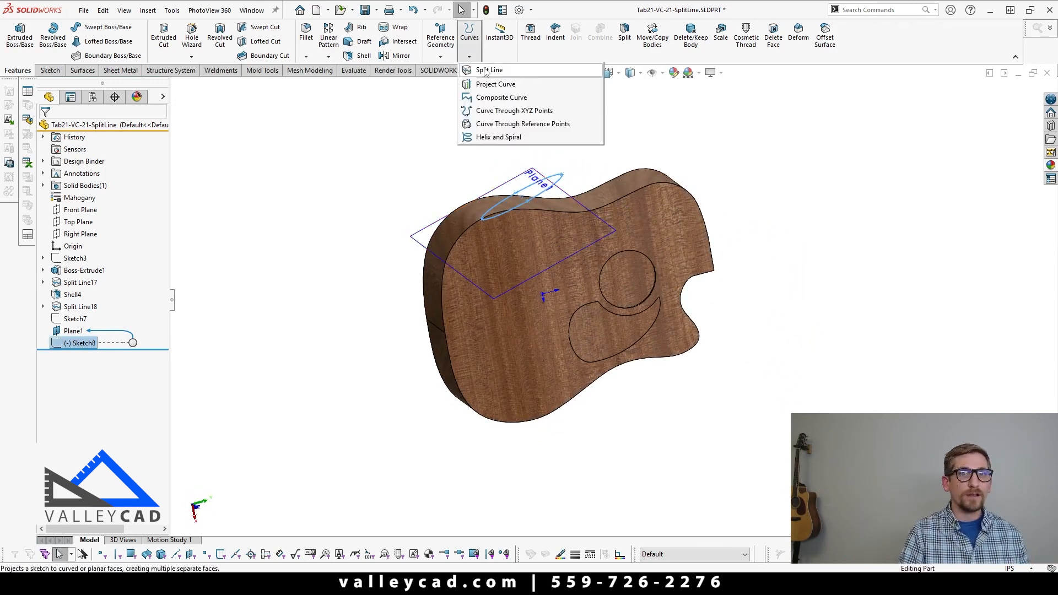
left_click(489, 69)
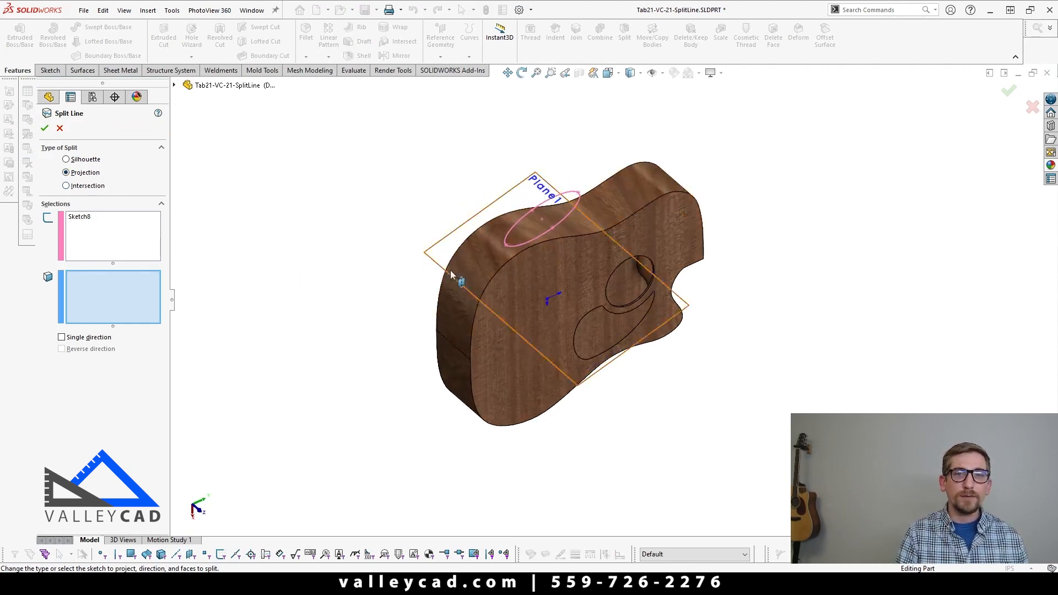
left_click(487, 260)
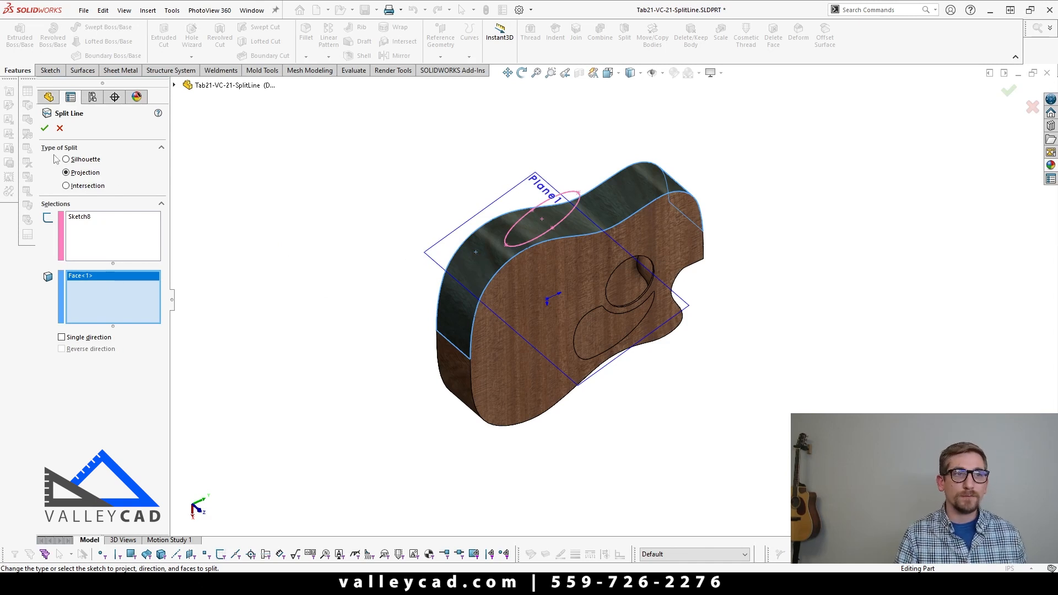
left_click(45, 129)
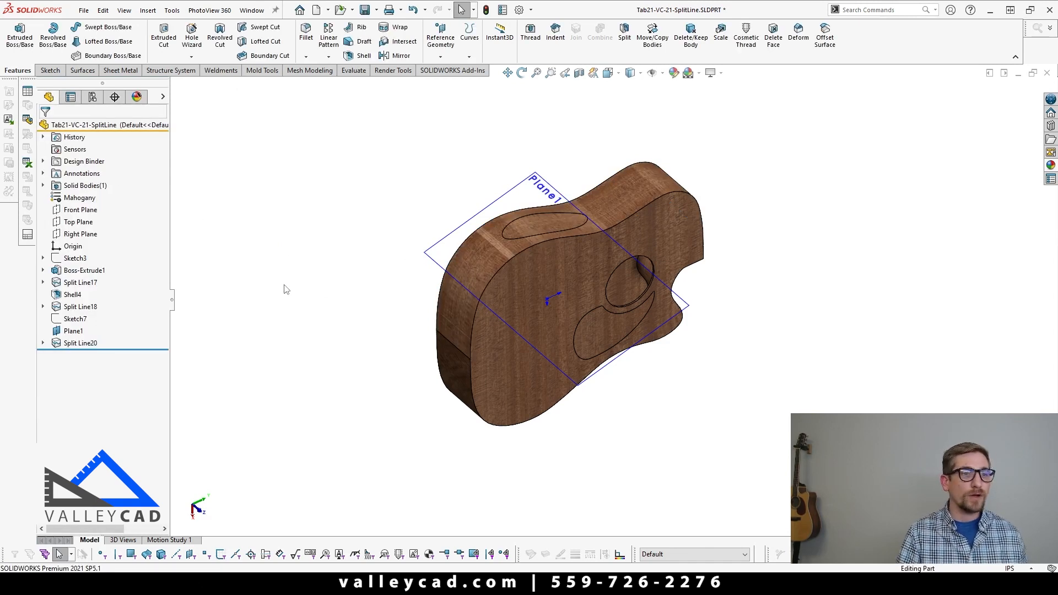
mouse_move(311, 292)
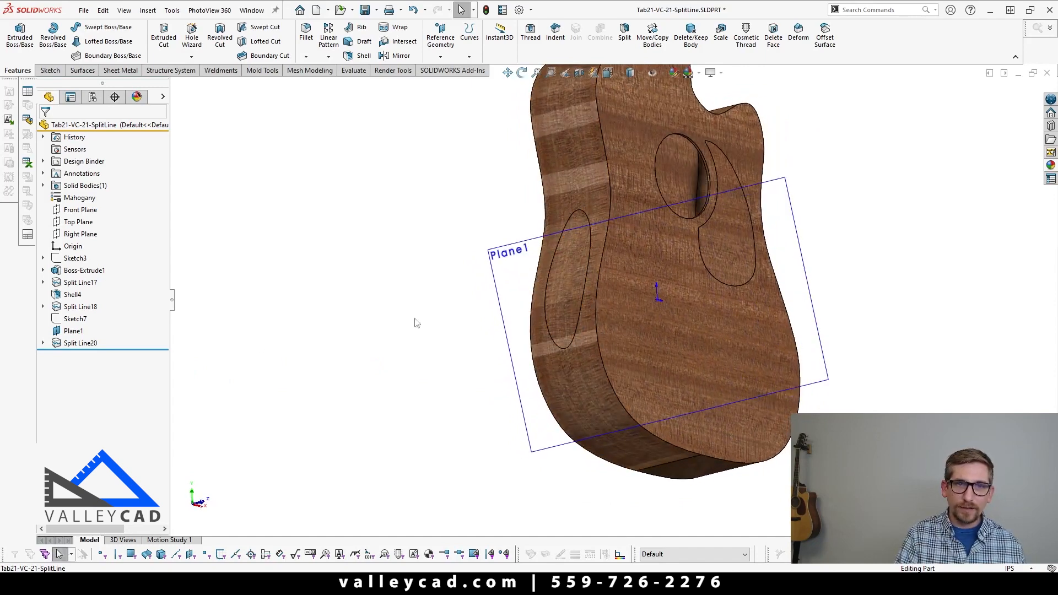
left_click(43, 343)
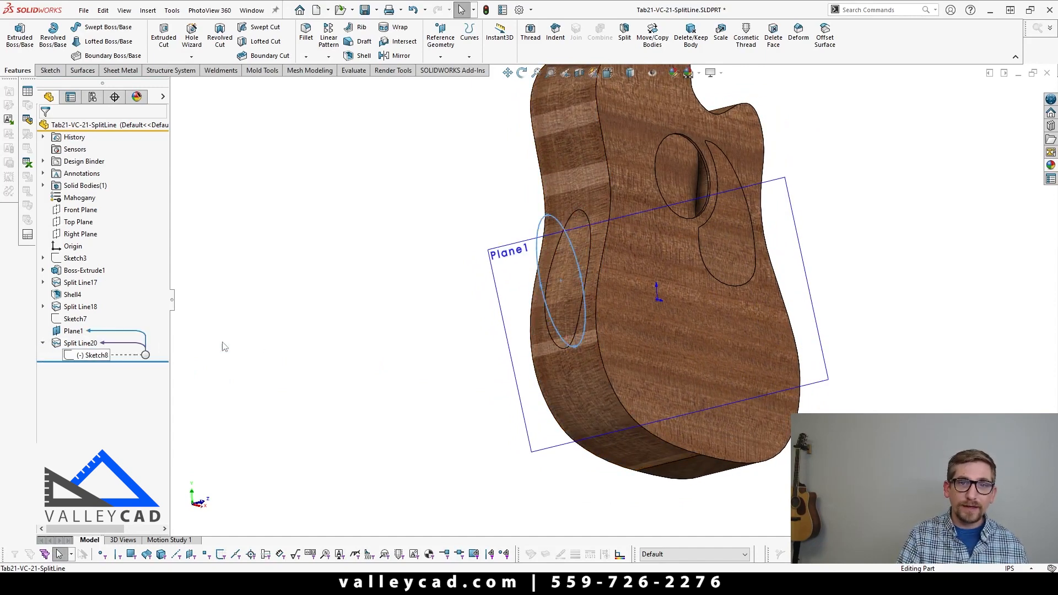